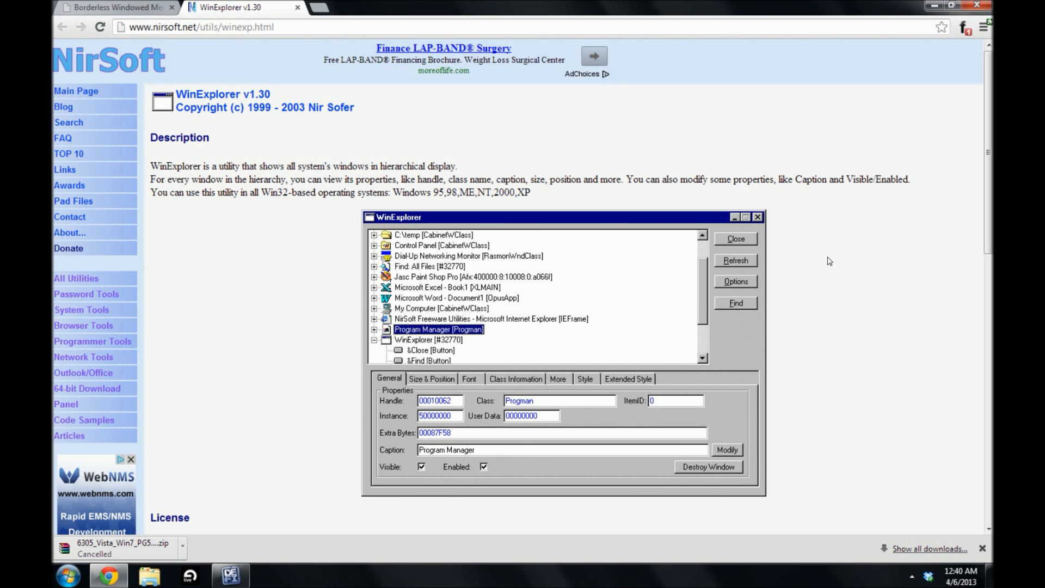
mouse_move(838, 253)
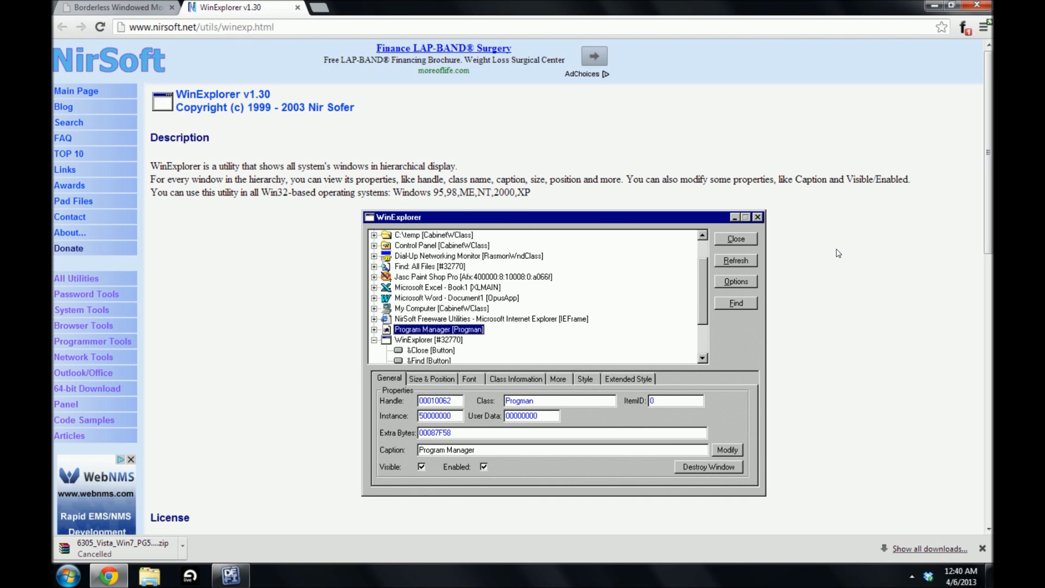
mouse_move(857, 261)
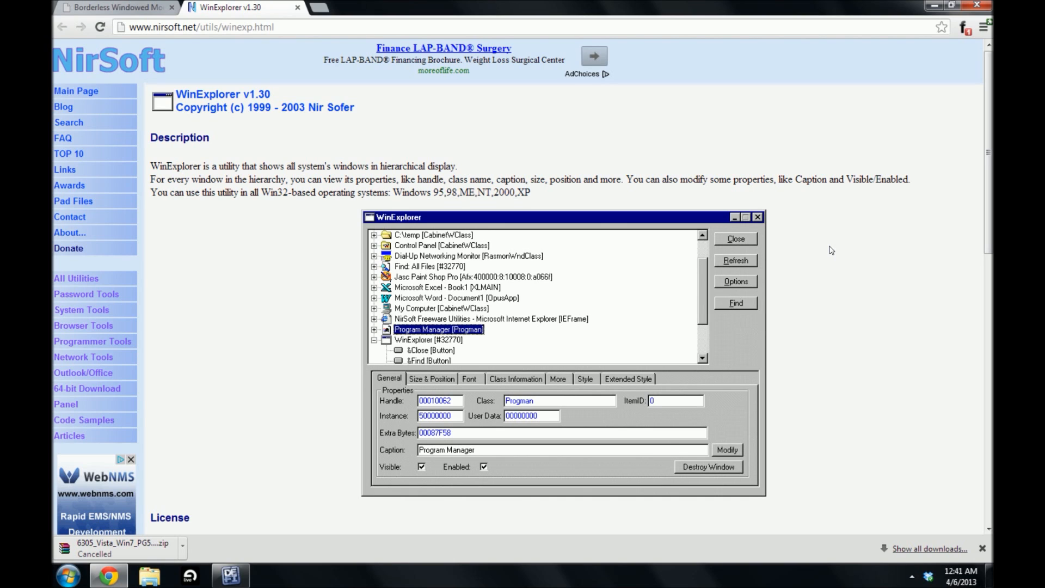
Scroll past Version History and download WinExplorer (84KB).
scroll("down", 3)
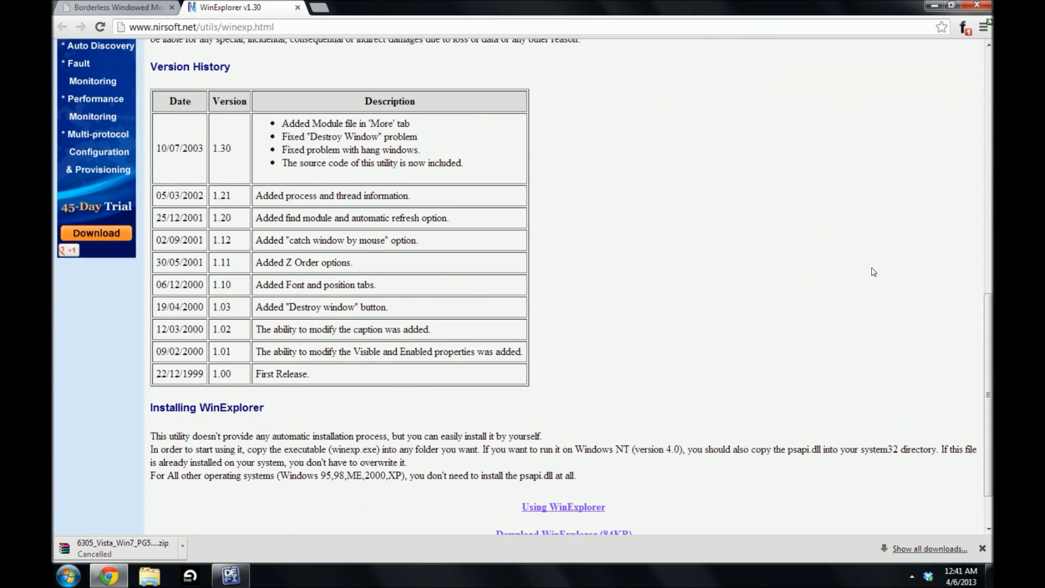
mouse_move(766, 252)
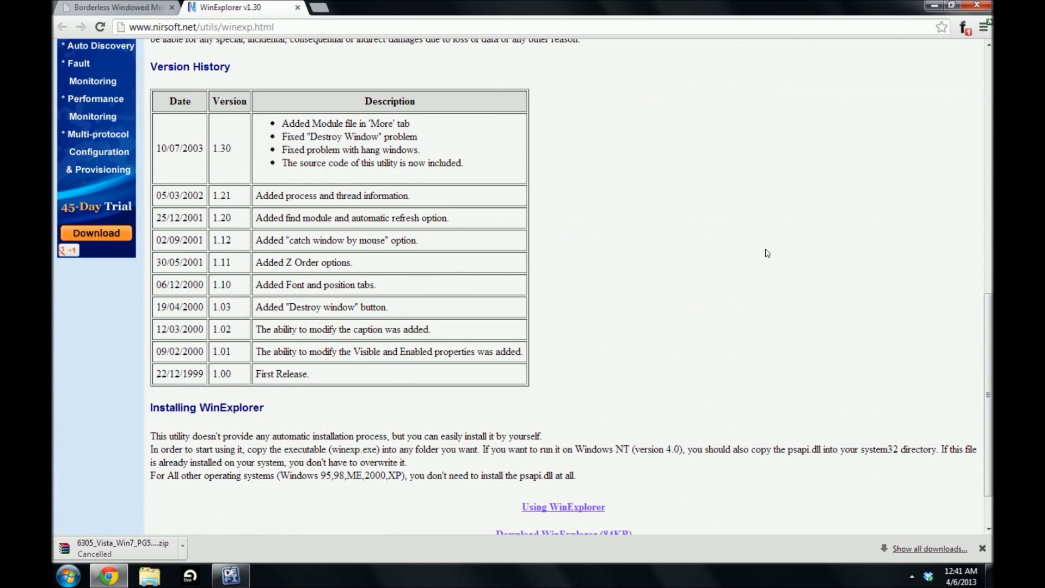
scroll("down", 3)
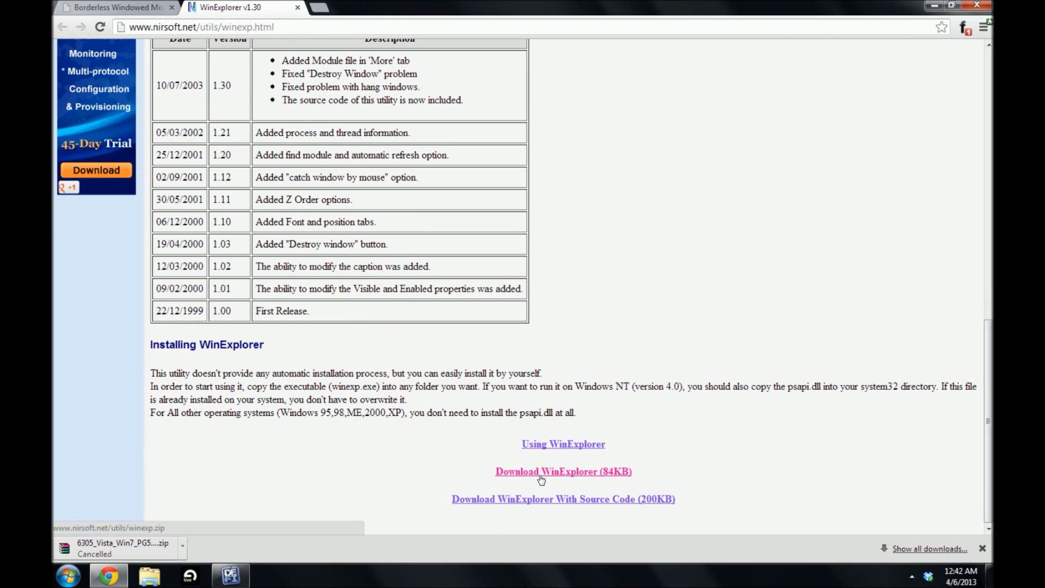
left_click(562, 471)
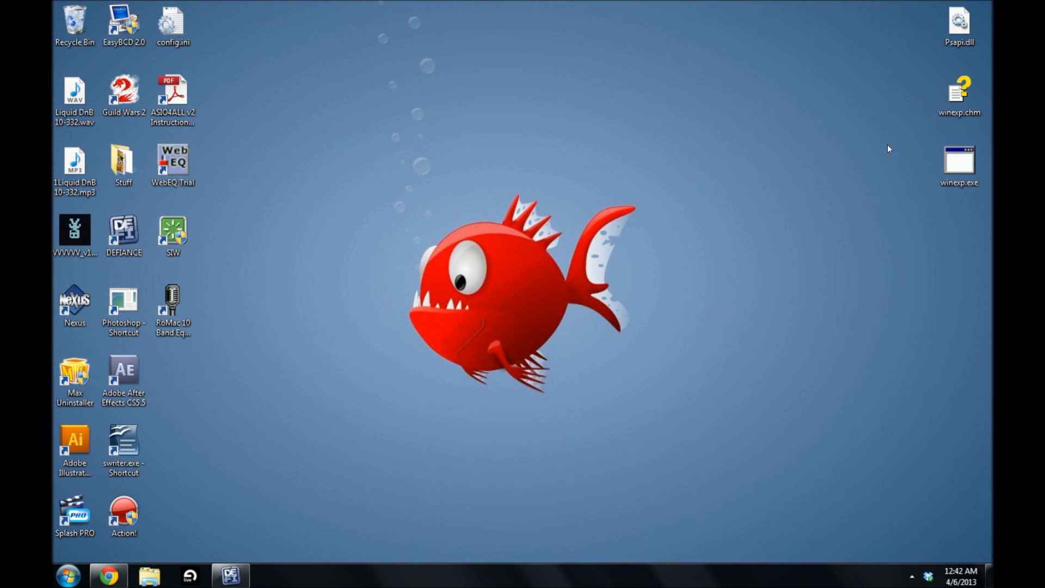
mouse_move(883, 207)
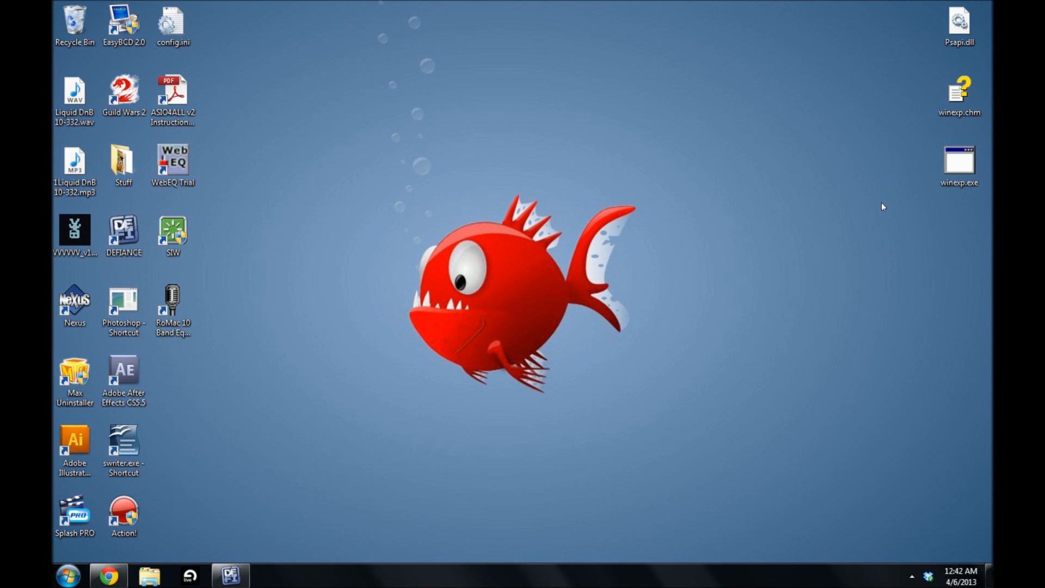
mouse_move(870, 234)
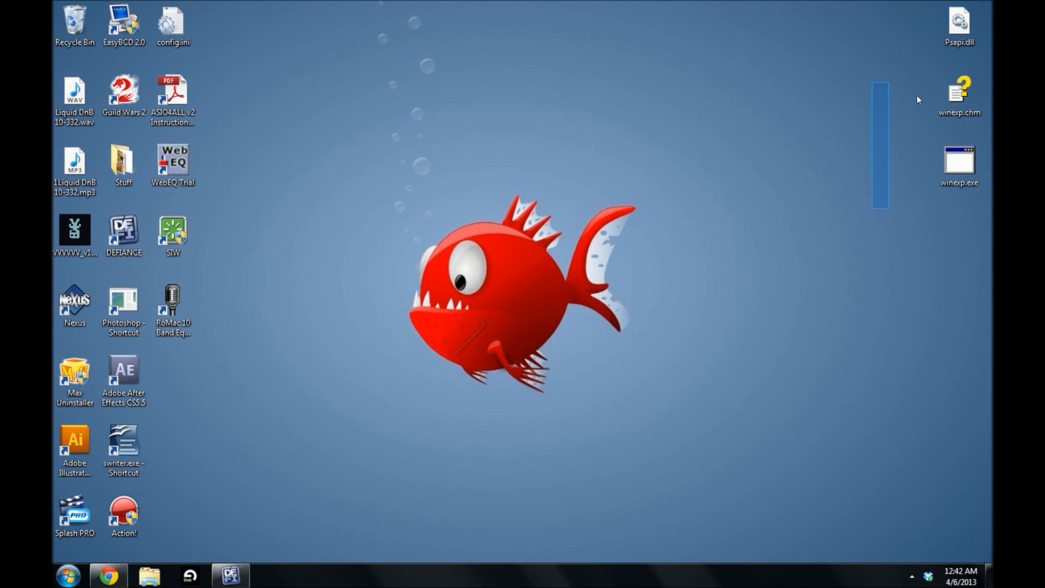
mouse_move(897, 93)
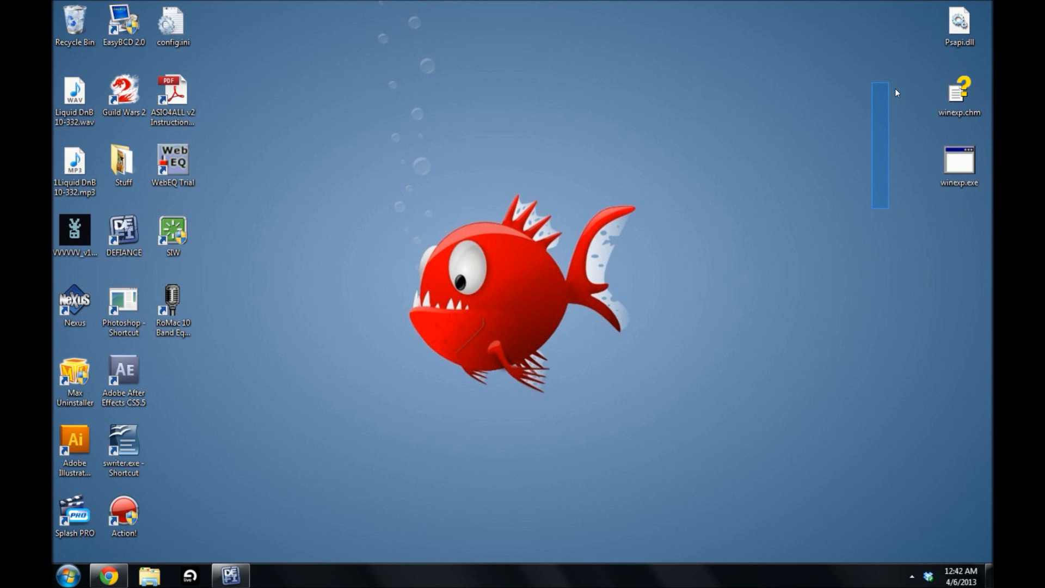
mouse_move(893, 119)
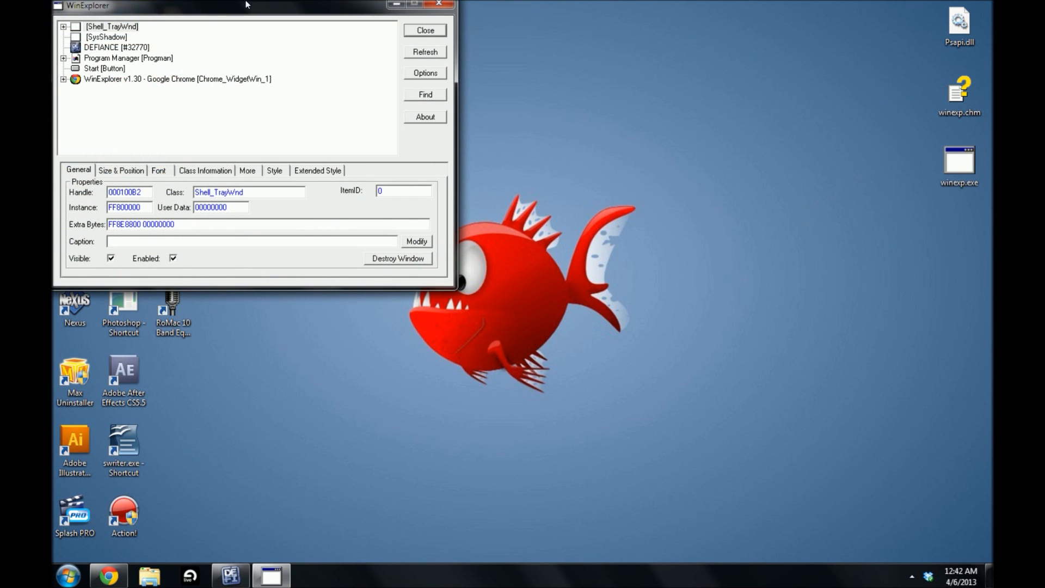
Center the WinExplorer window and select the DEFIANCE [#32770] entry to see its properties.
left_click_drag(247, 6, 510, 122)
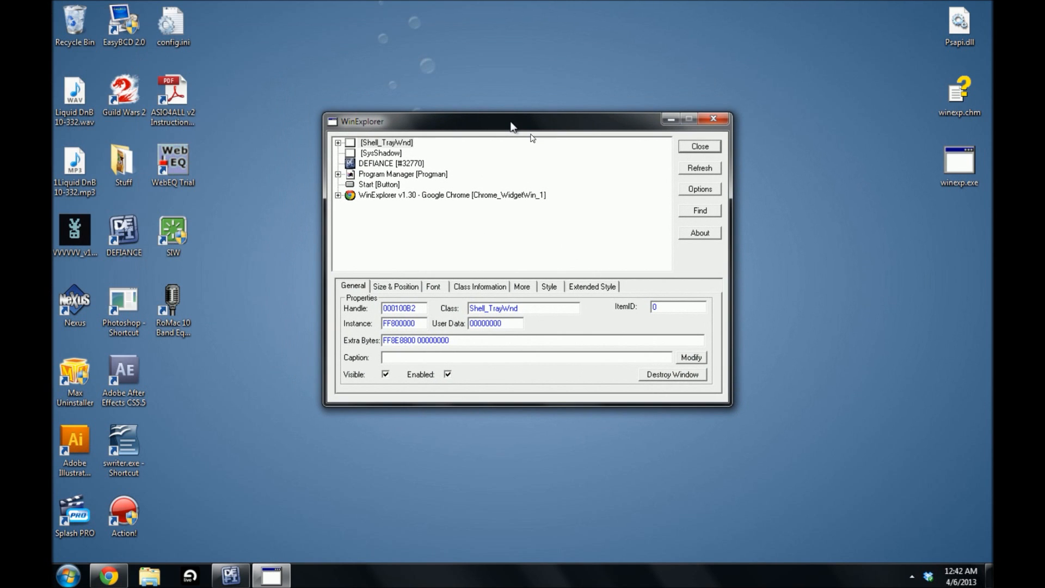
mouse_move(503, 128)
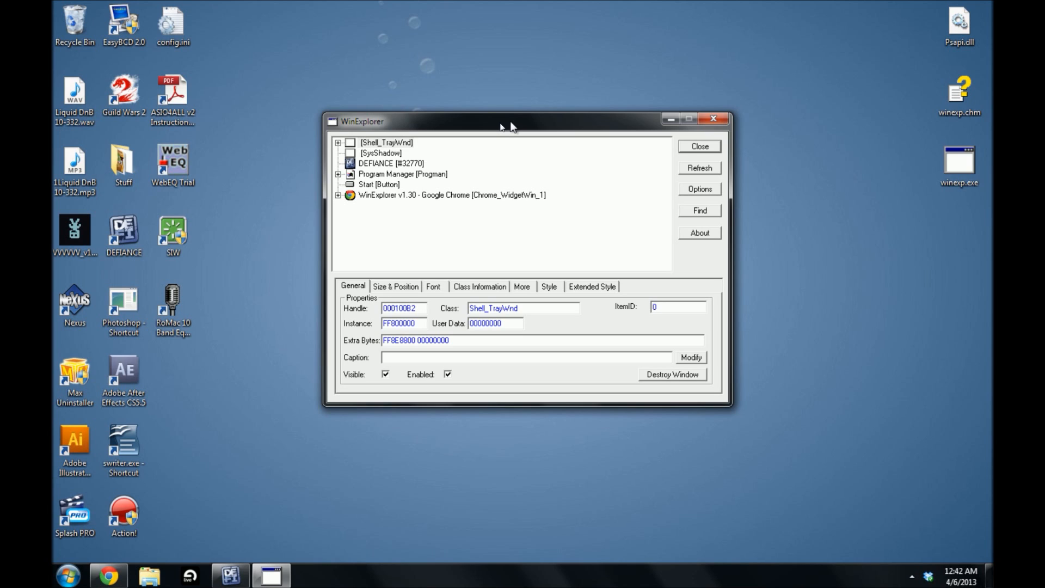
mouse_move(511, 128)
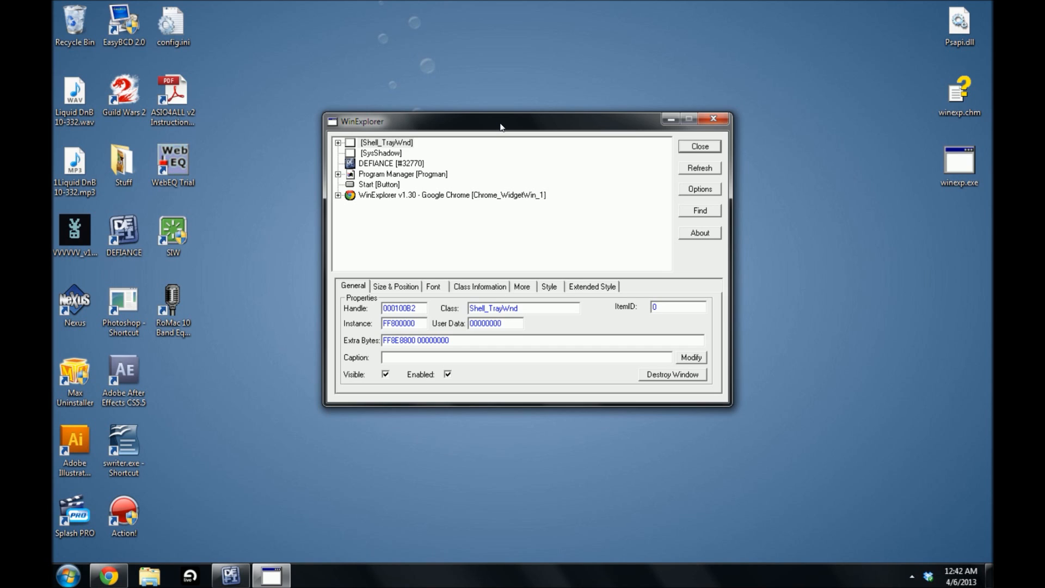
left_click(391, 163)
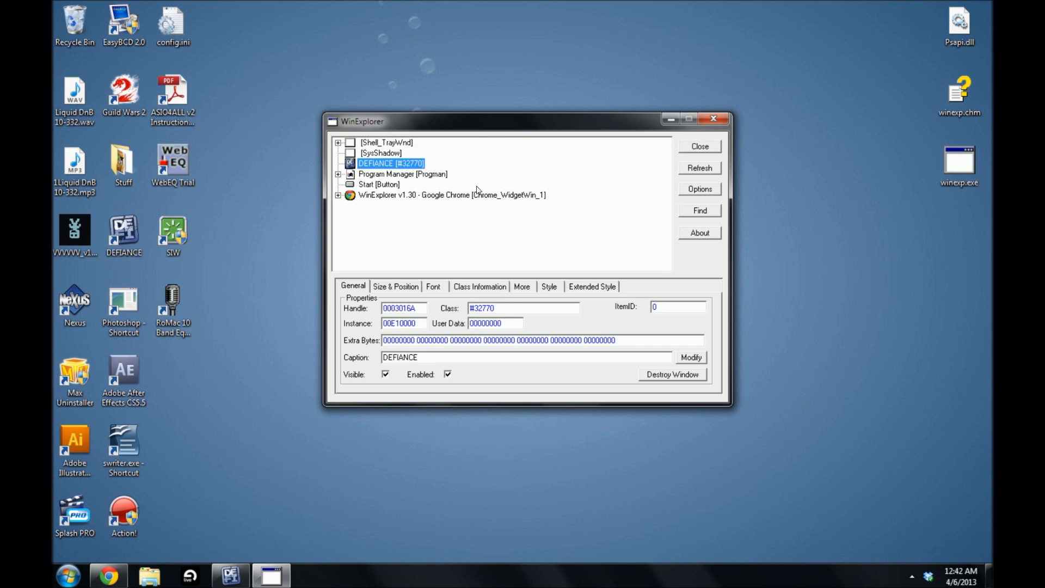
mouse_move(270, 540)
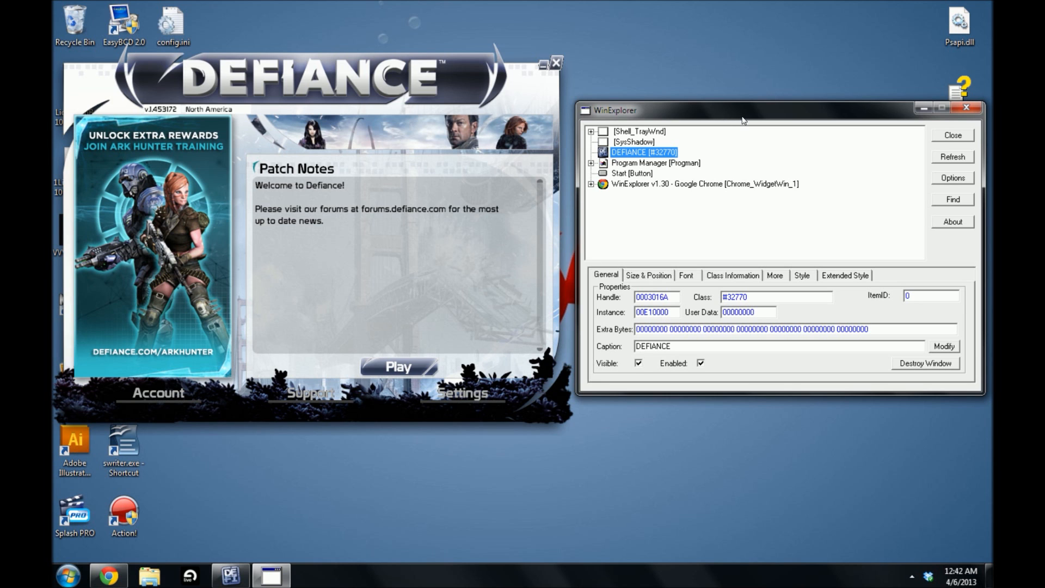
mouse_move(638, 205)
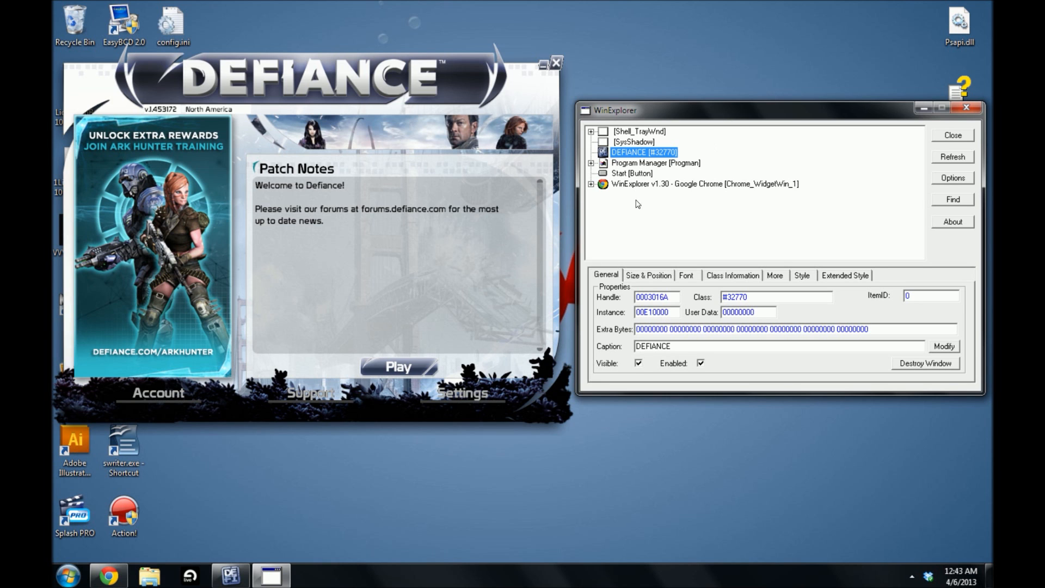
Launch the Defiance game client with the launcher's Play button.
left_click(398, 367)
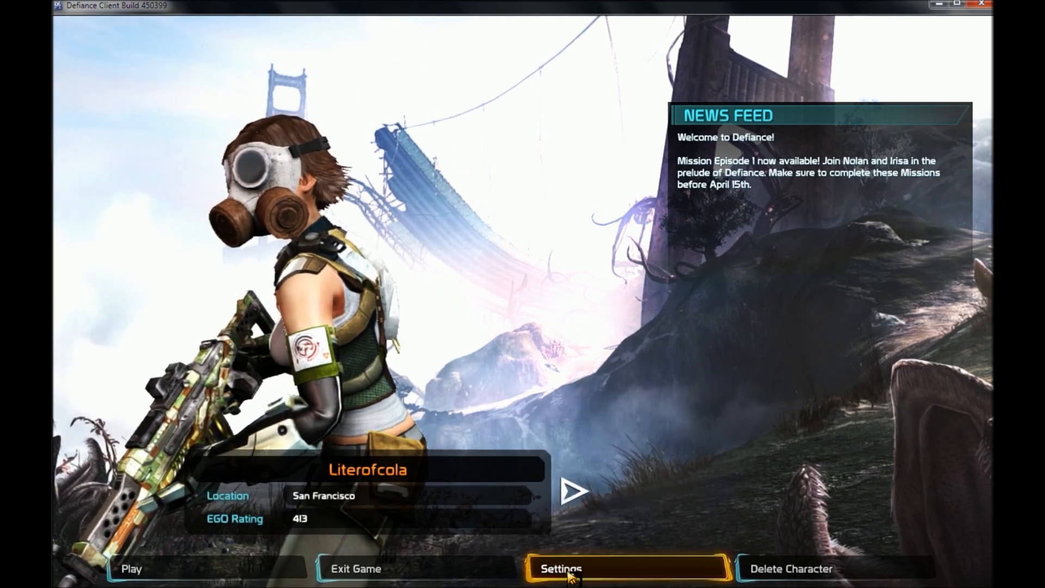
Turn Fullscreen off in Defiance's Video settings at 1440x900.
left_click(560, 569)
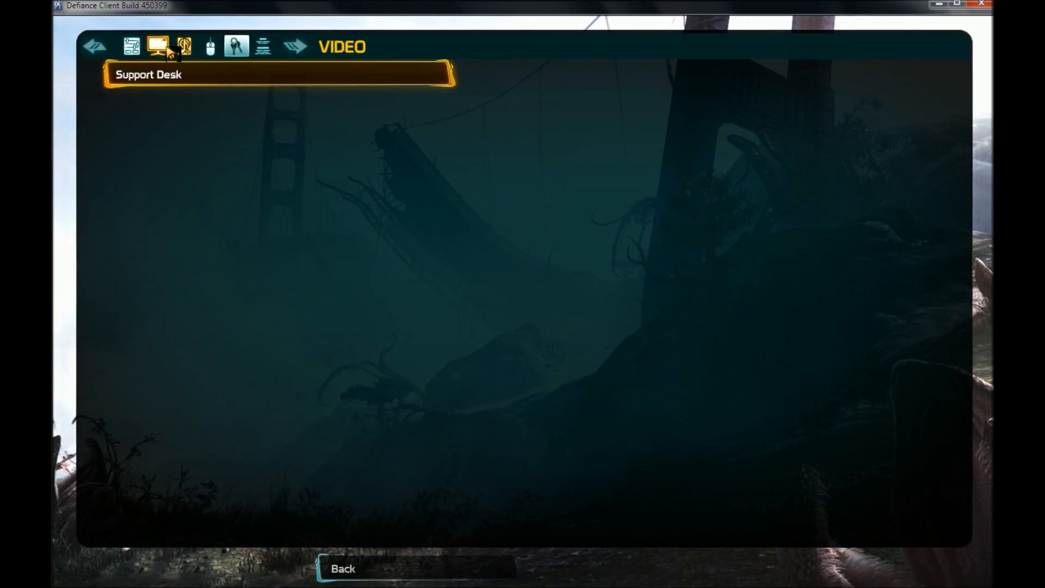
left_click(158, 45)
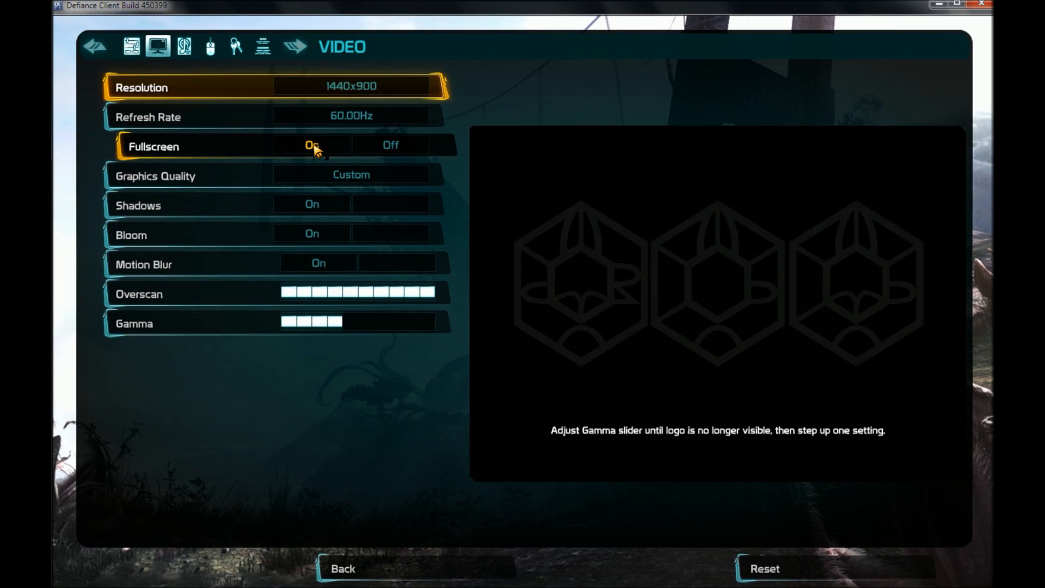
left_click(391, 146)
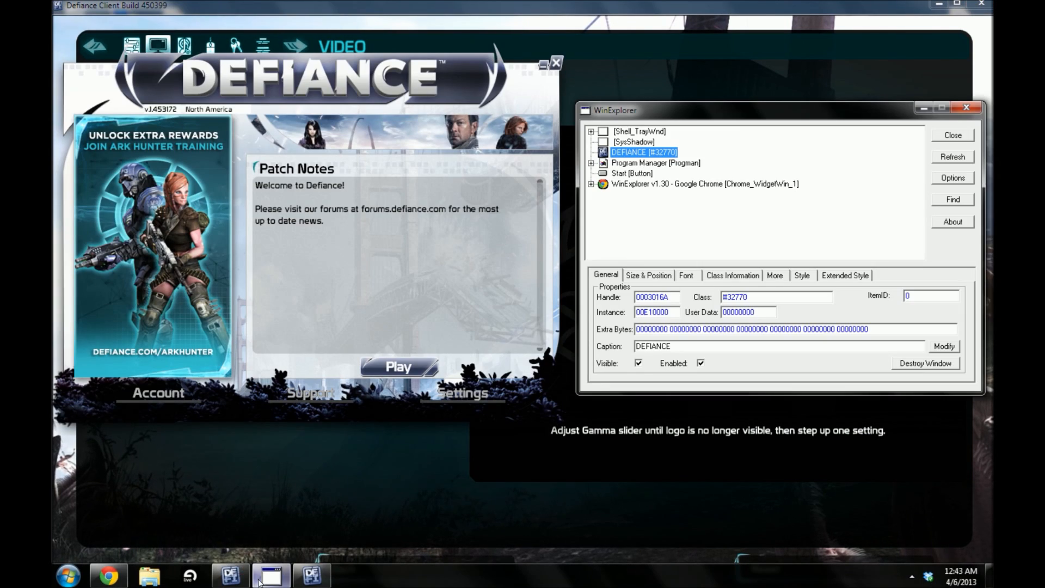
Bring WinExplorer in front of the game, reposition it, and select DEFIANCE [#32770].
left_click(648, 275)
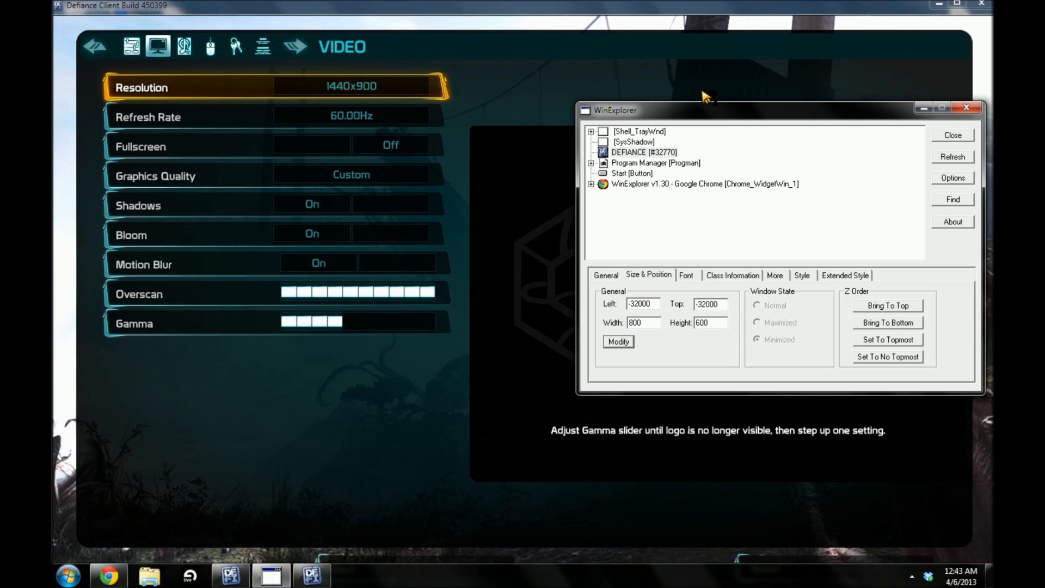
left_click_drag(634, 110, 627, 178)
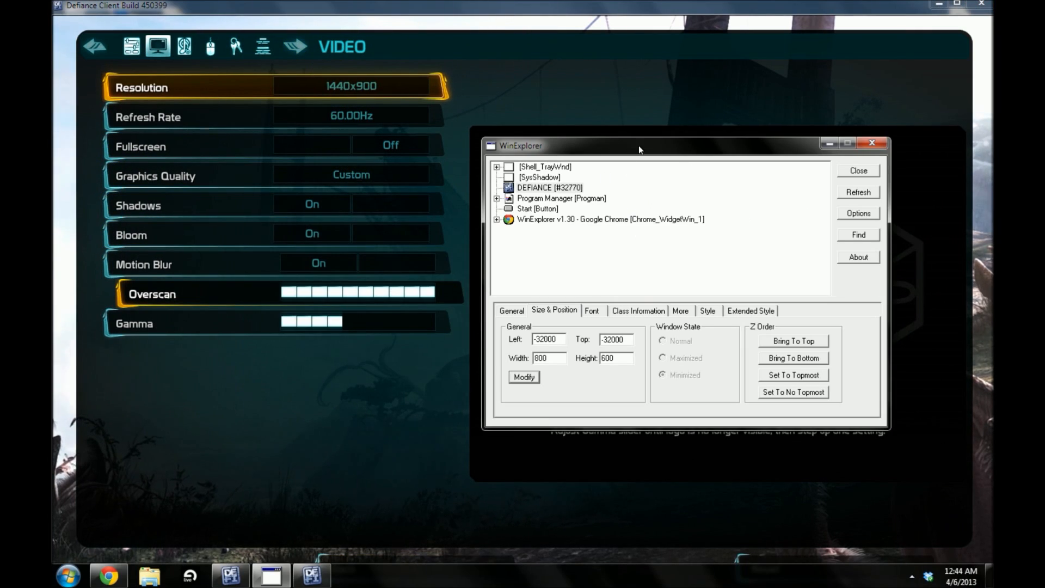
mouse_move(663, 148)
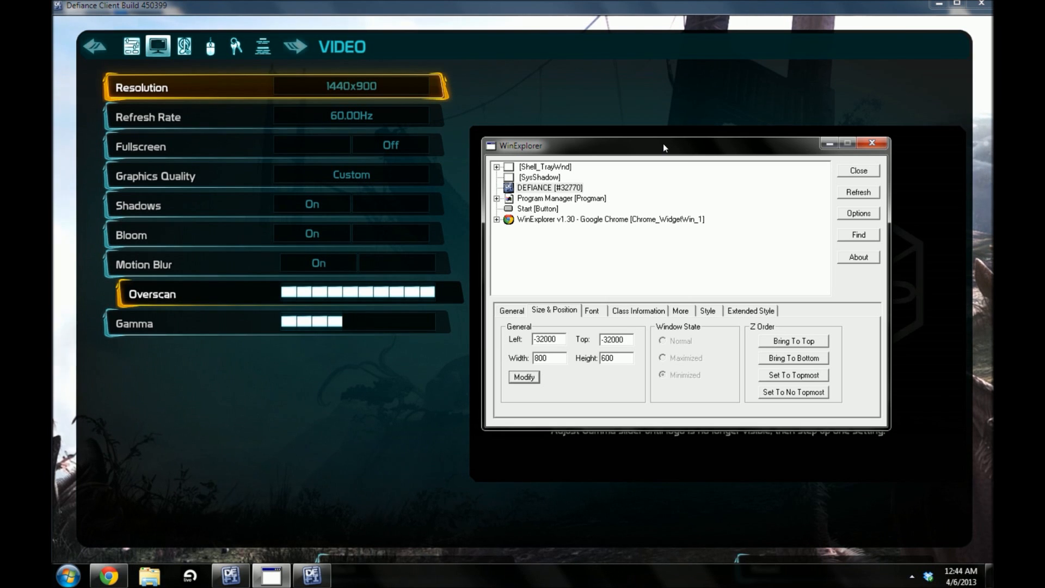
key("alt+tab")
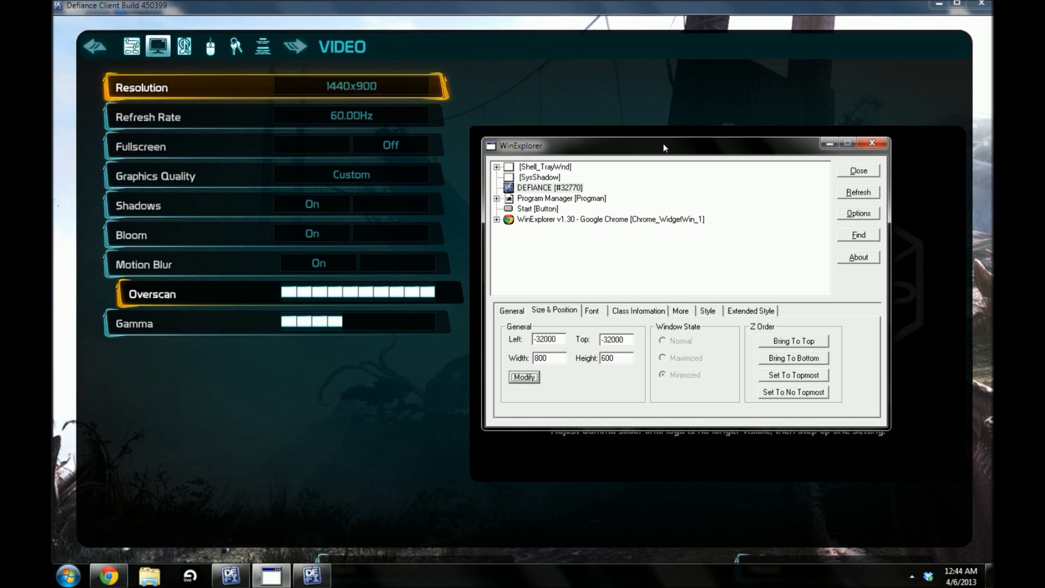
left_click_drag(663, 145, 670, 262)
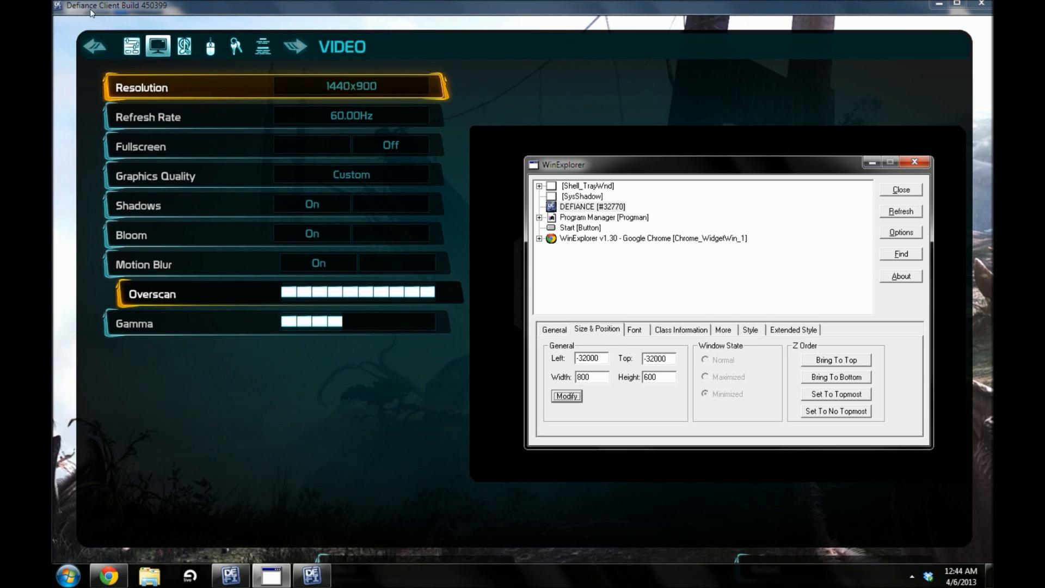
left_click(589, 207)
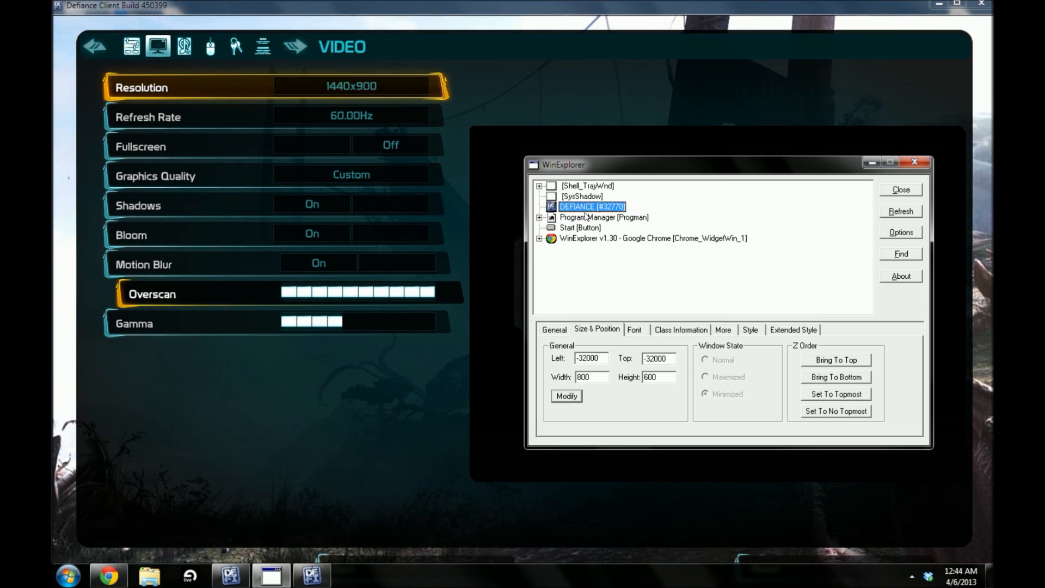
Refresh the list and move Defiance Client Build 450399 to position 0,0.
left_click(900, 211)
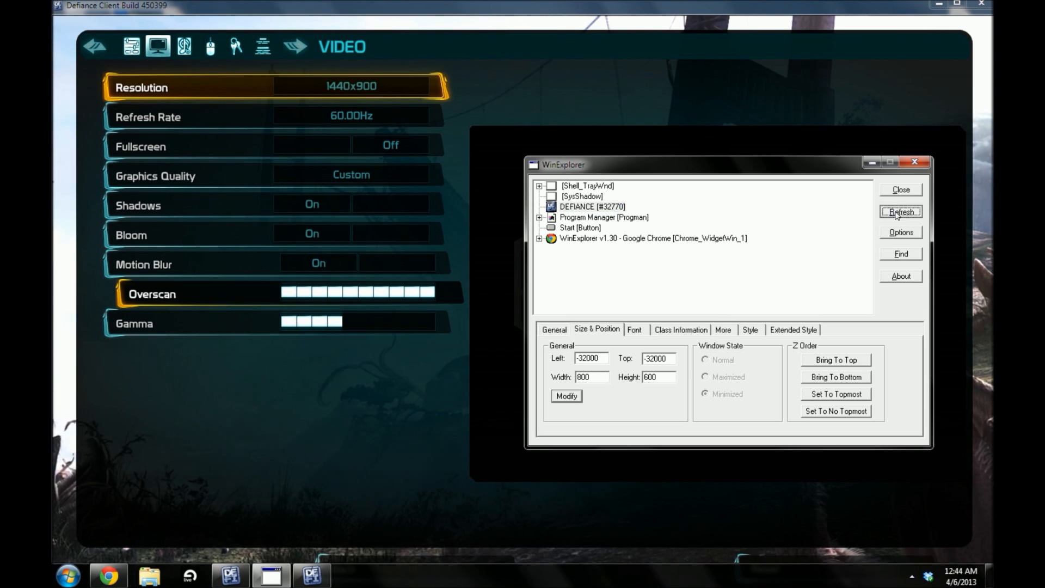
left_click(900, 211)
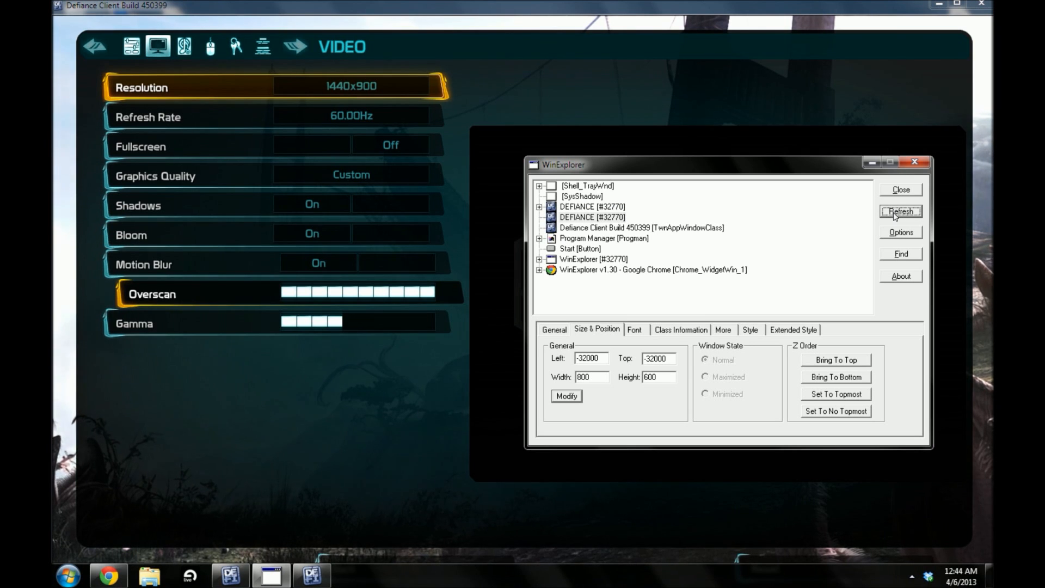
left_click(641, 228)
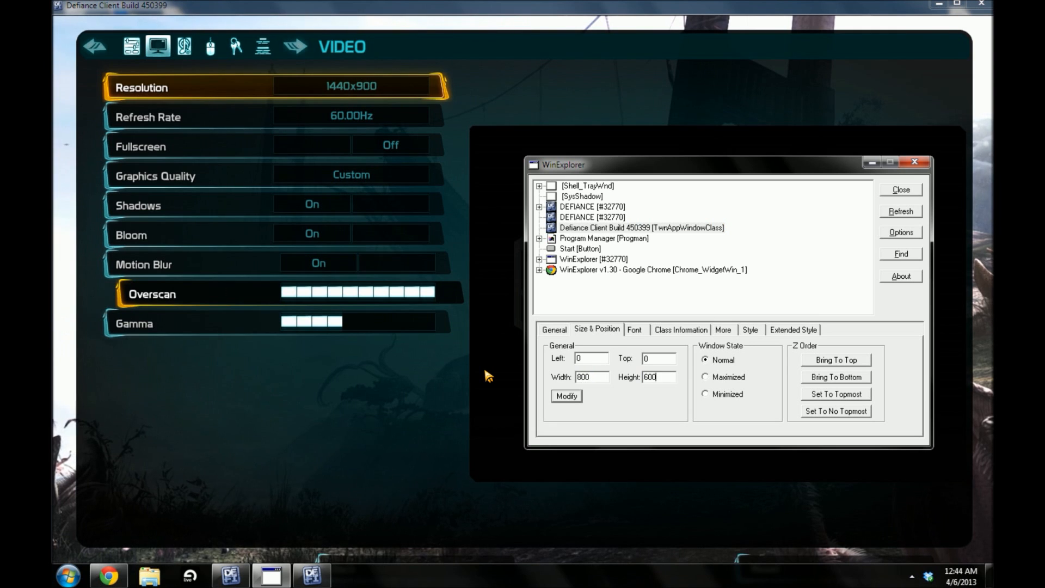
left_click(566, 396)
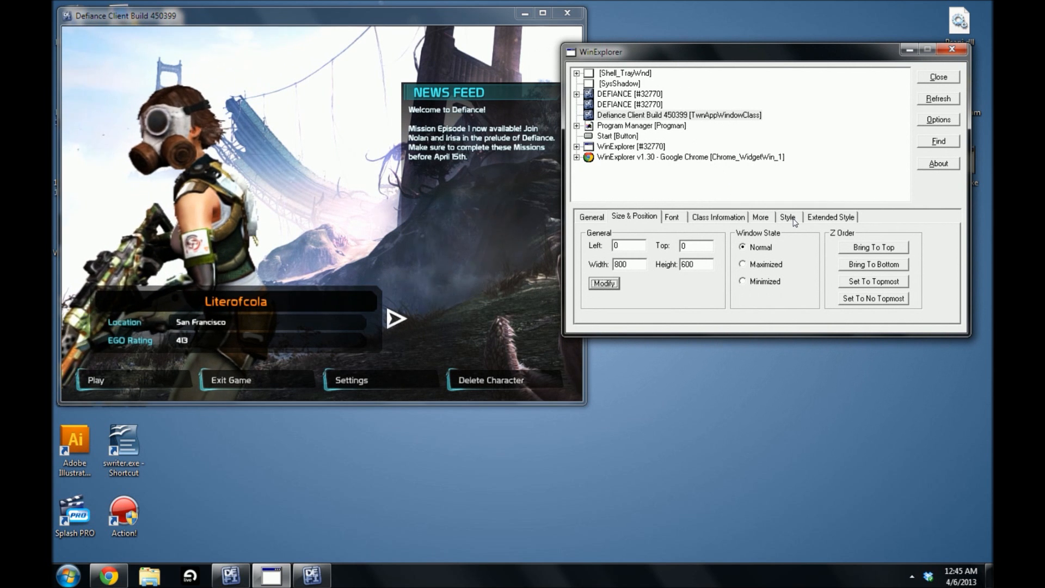
Uncheck WS_DLGFRAME and WS_BORDER on the Defiance Client window's Style tab.
left_click(787, 216)
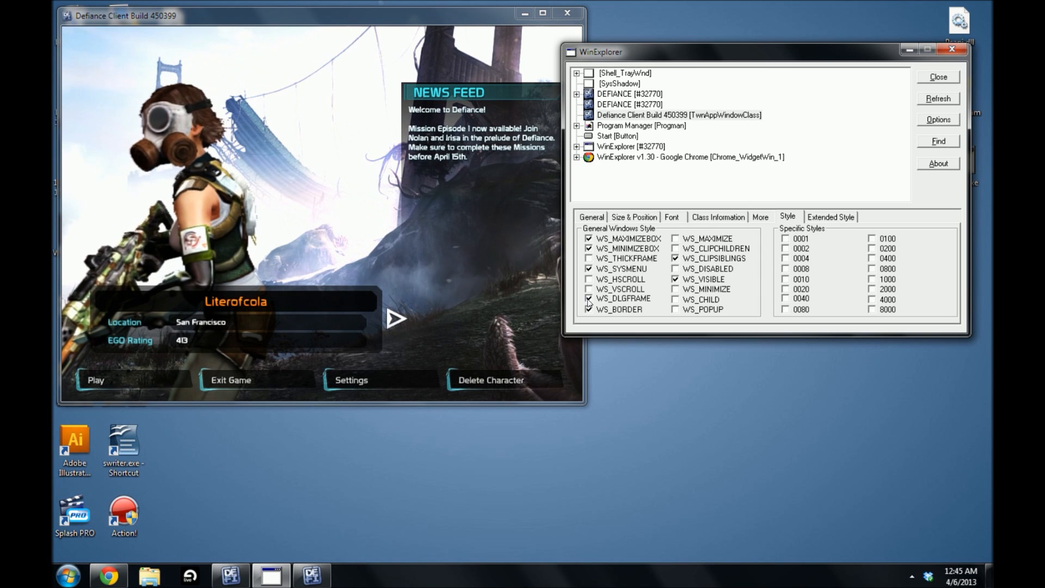
left_click(589, 299)
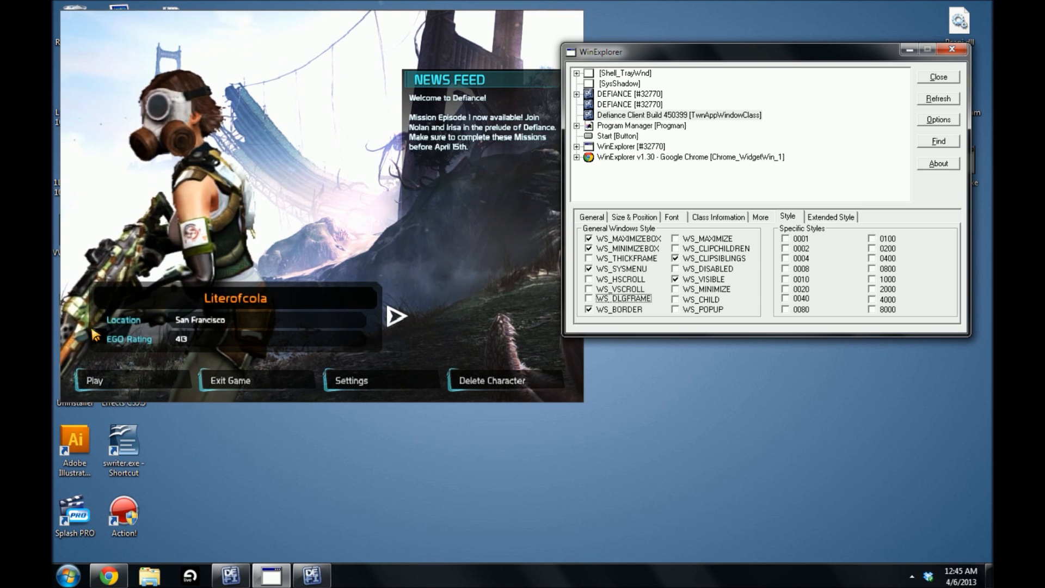
mouse_move(91, 189)
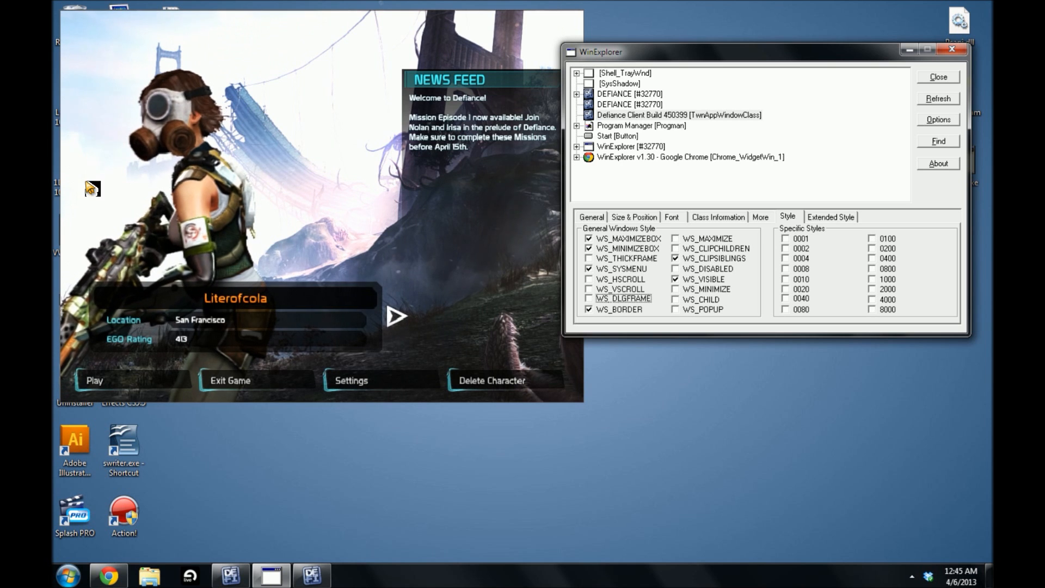
left_click(589, 309)
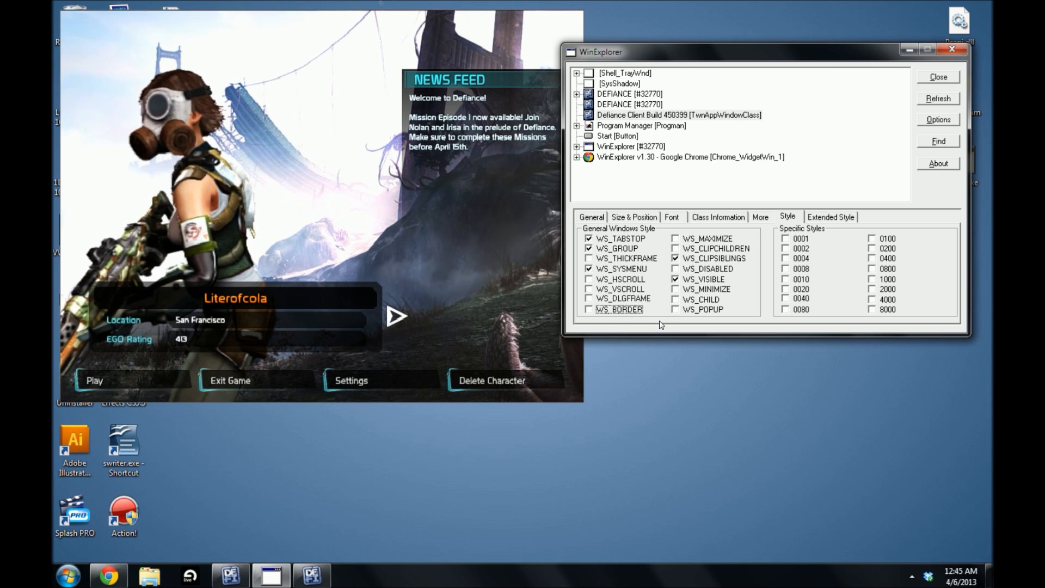
mouse_move(688, 339)
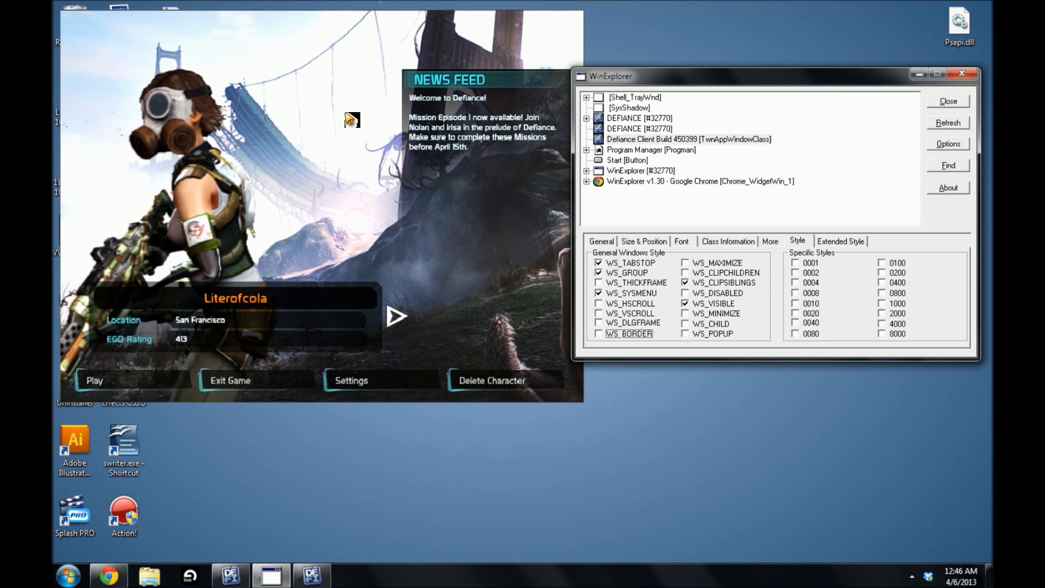
View the Defiance window's Size & Position: 0,0 at 800 by 600.
left_click(642, 241)
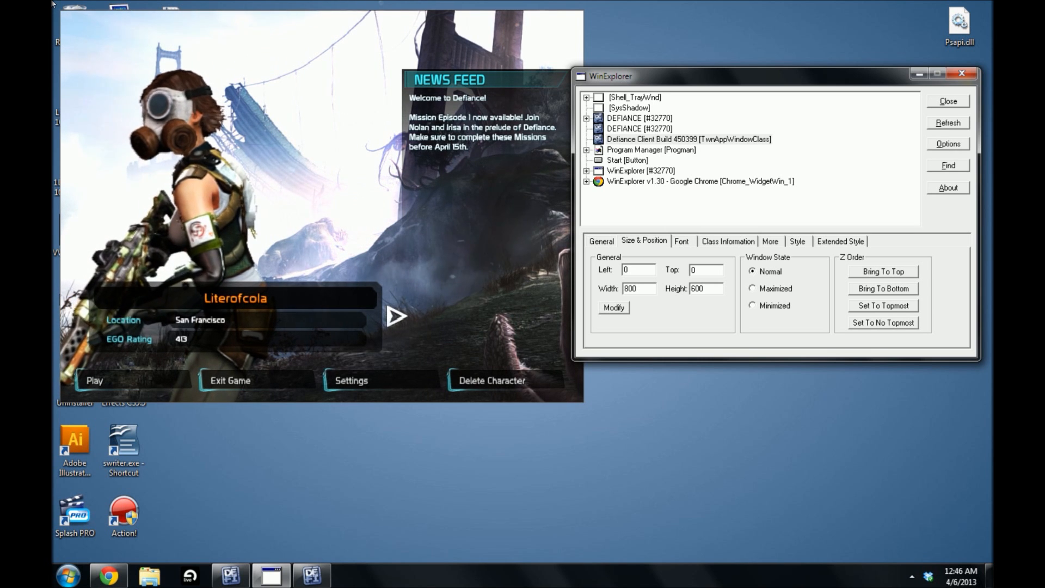
mouse_move(674, 309)
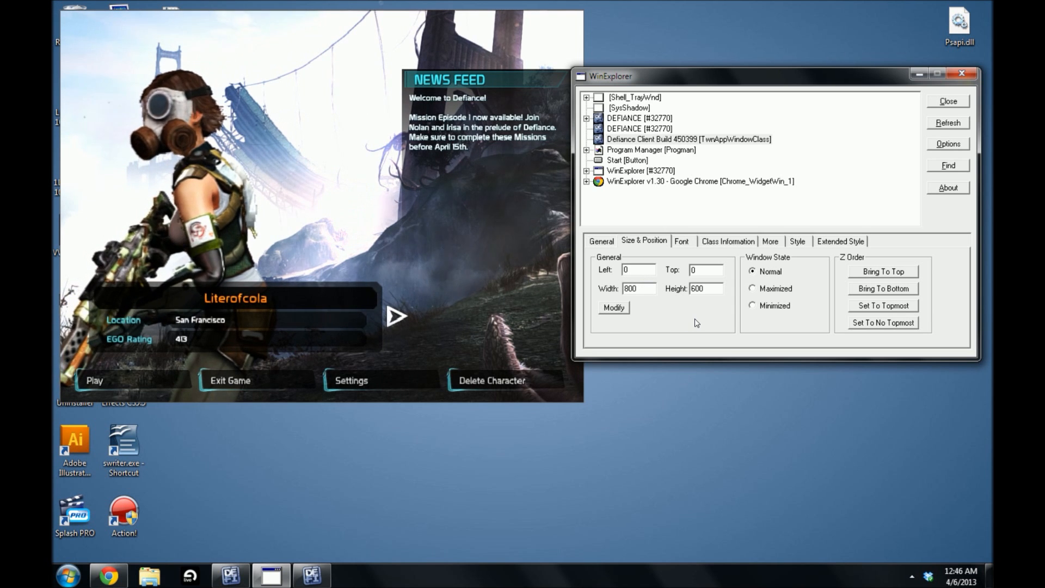
mouse_move(669, 321)
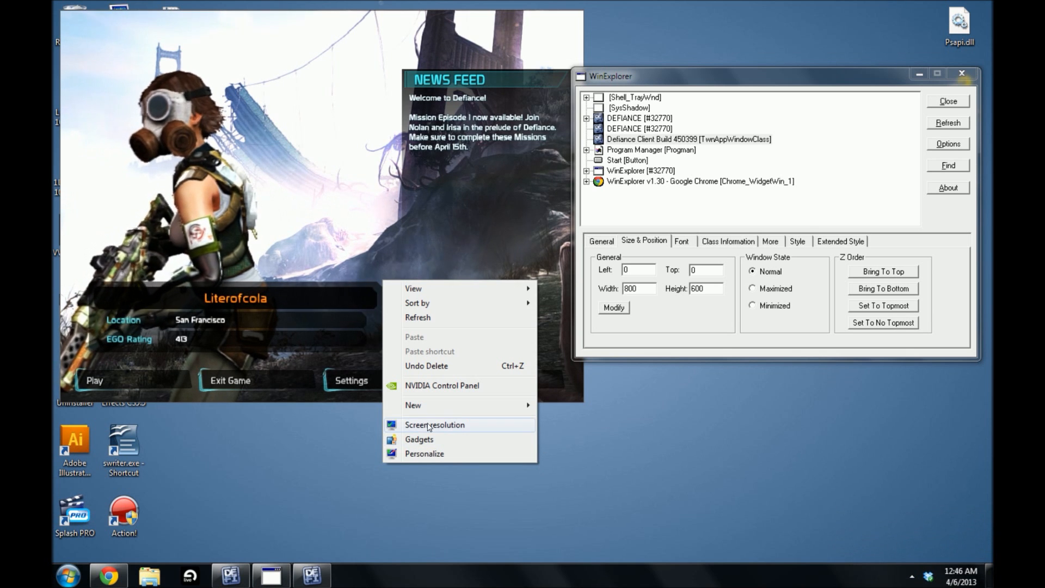
left_click(435, 424)
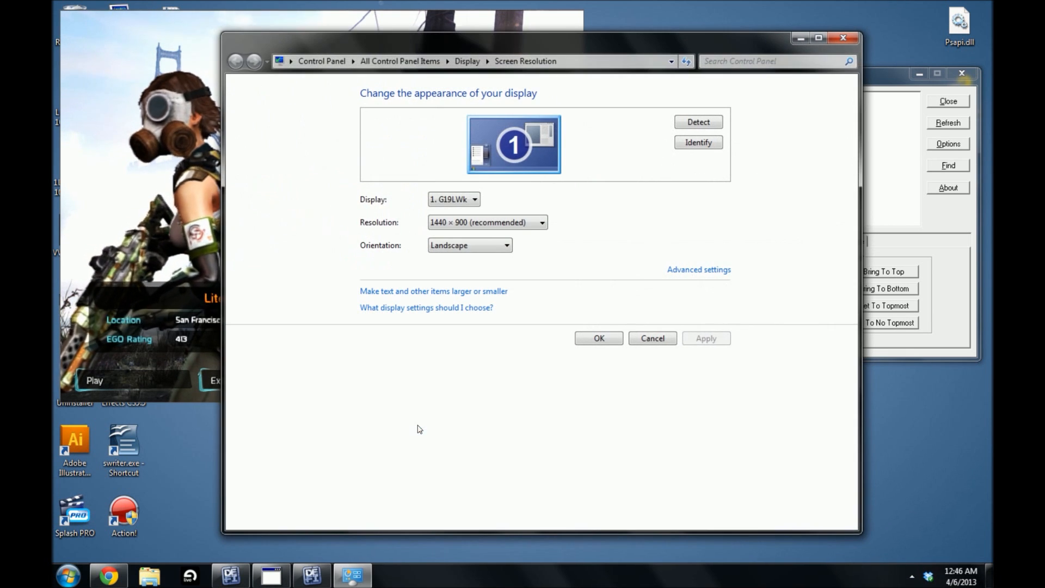
mouse_move(465, 417)
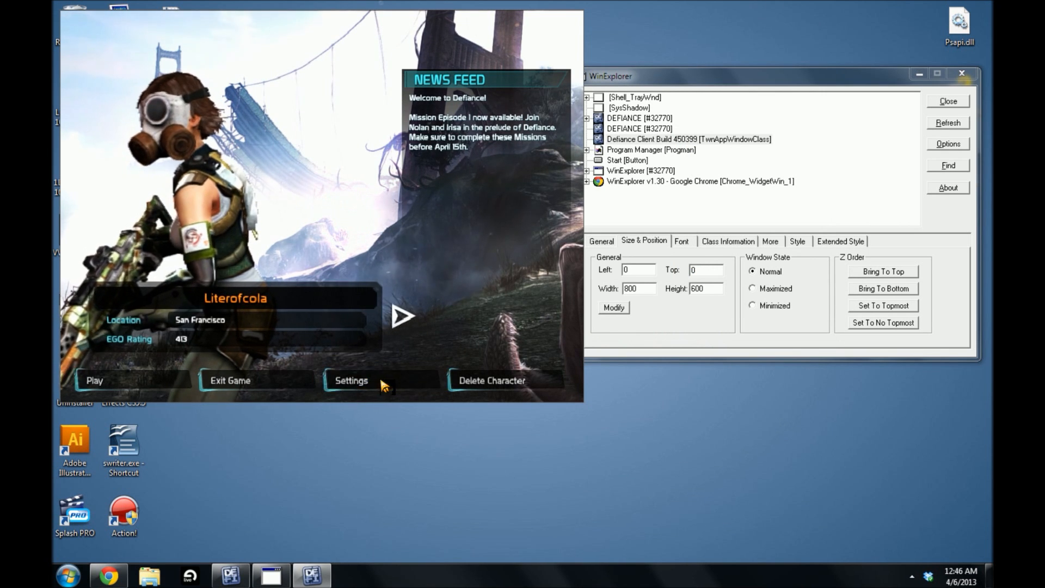
left_click(351, 380)
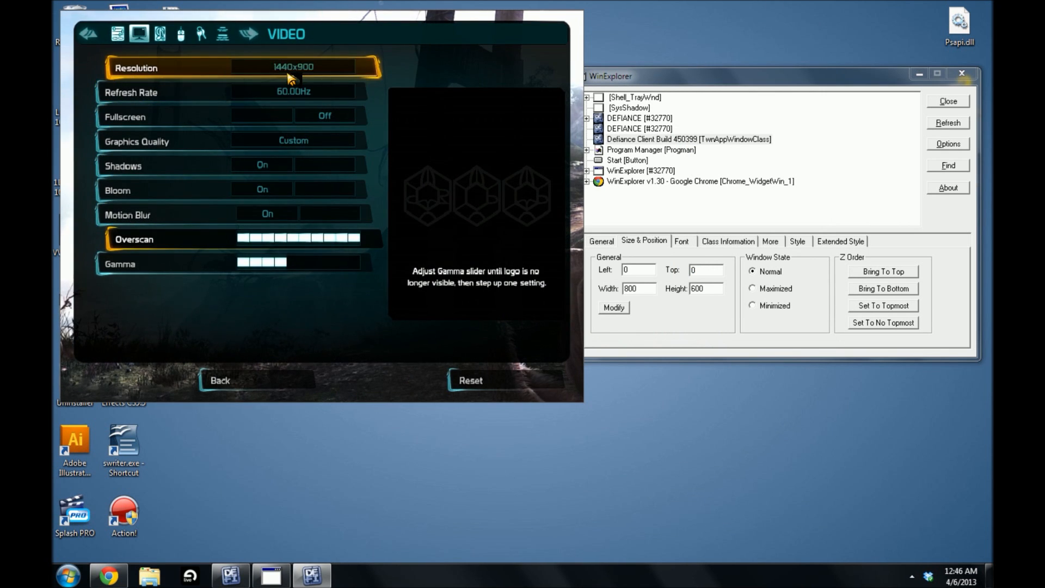
left_click(293, 66)
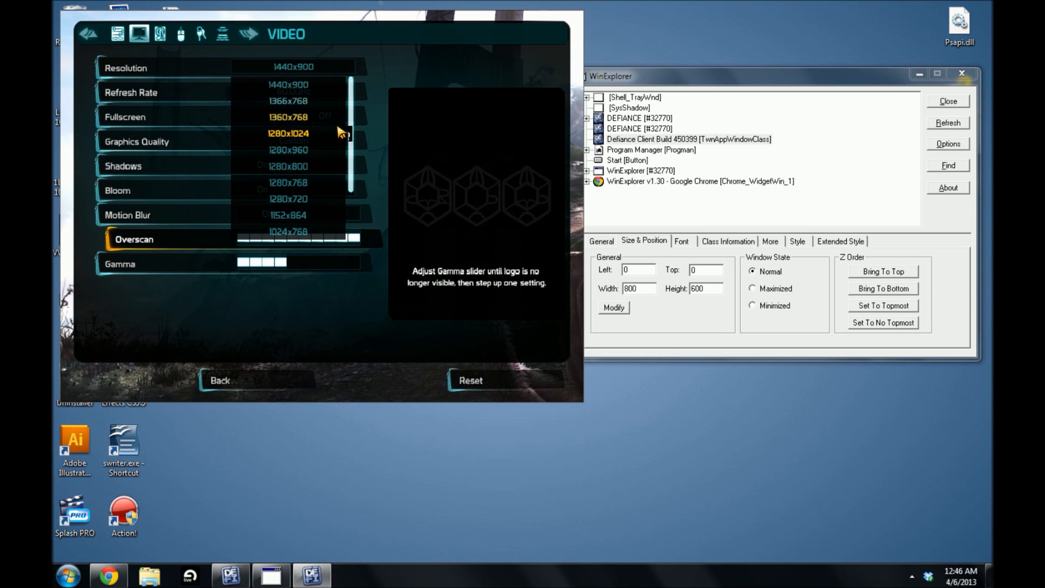
scroll("down", 3)
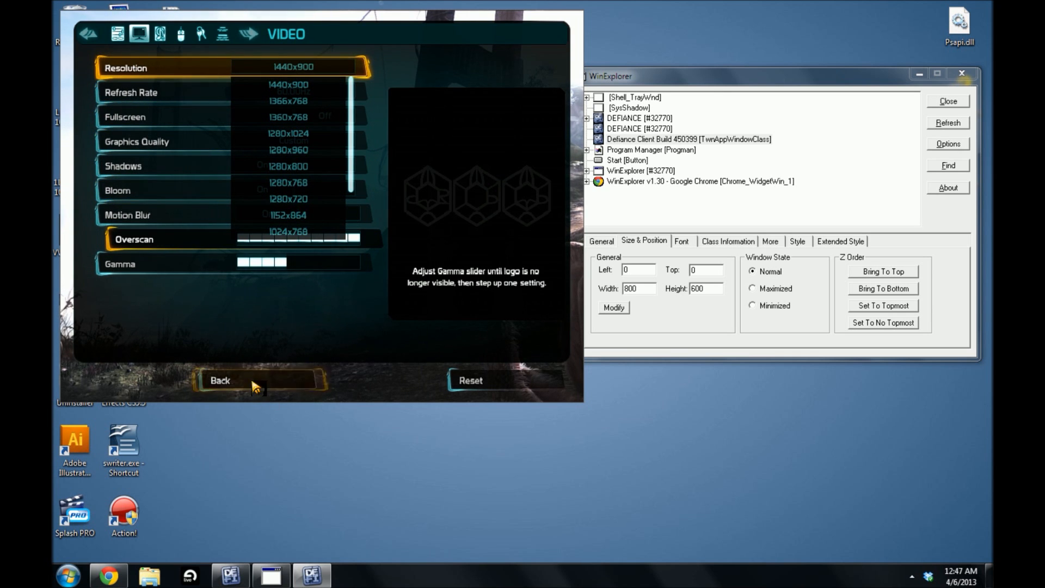
left_click(218, 380)
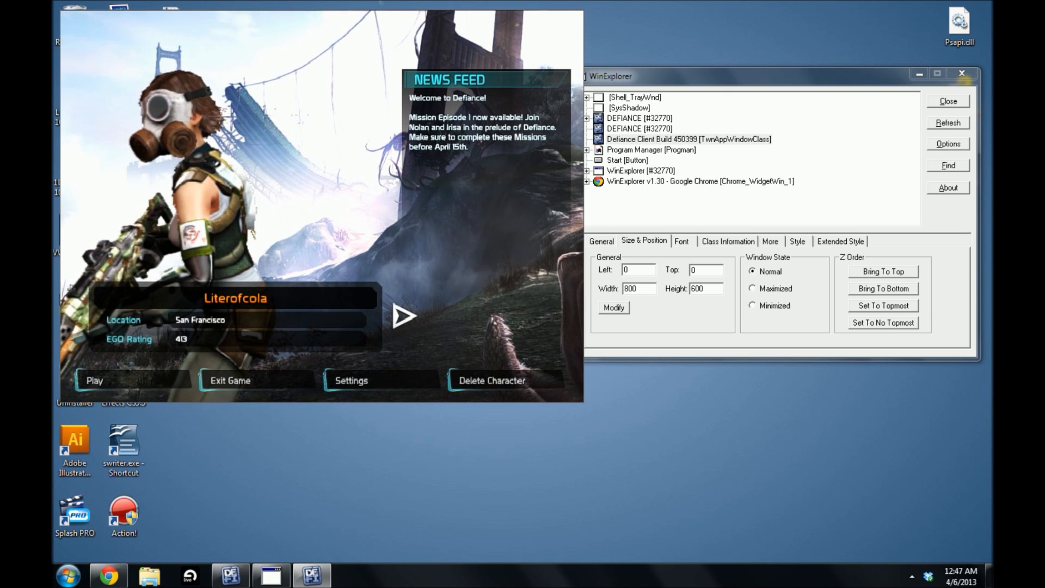
mouse_move(291, 199)
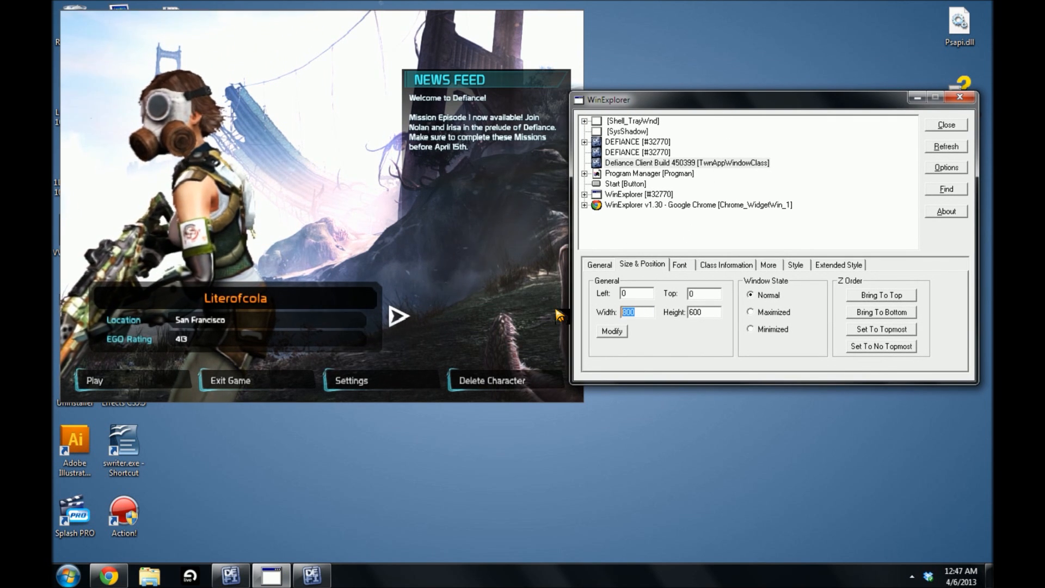
Set the Defiance window's width to 1440 and height to 900, and apply.
type("1440")
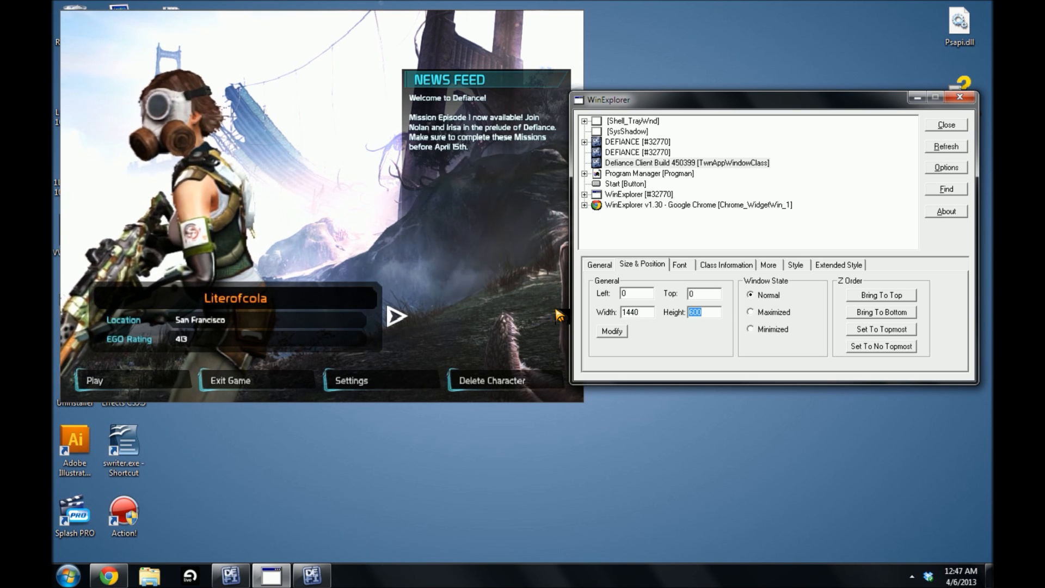
type("900")
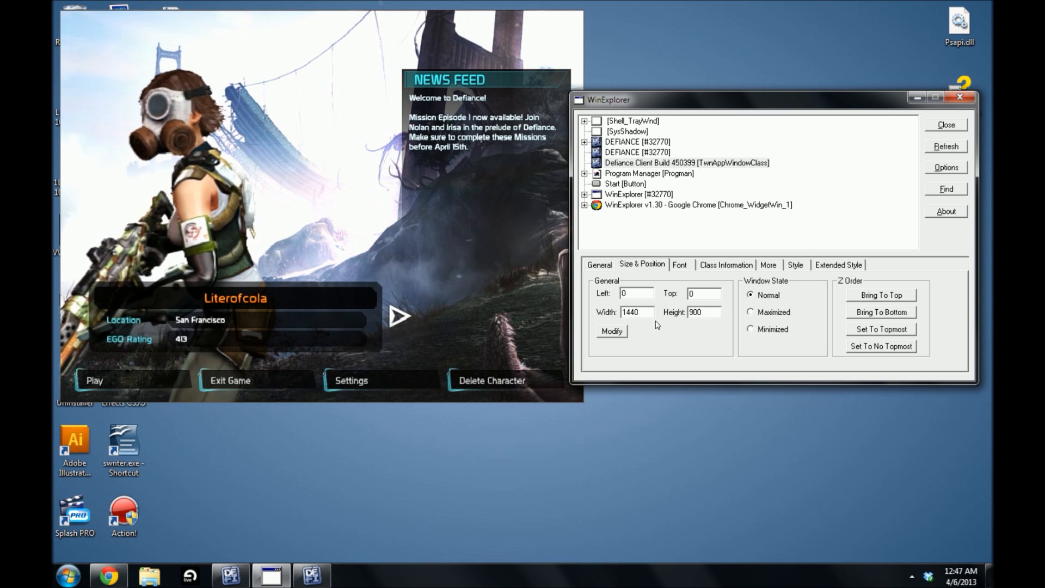
left_click(611, 332)
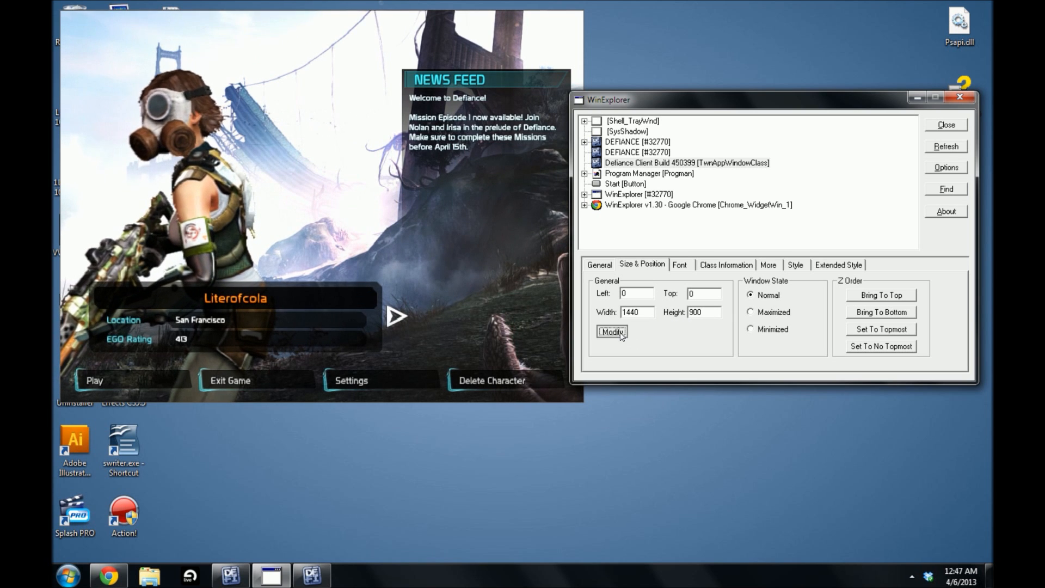
left_click(611, 332)
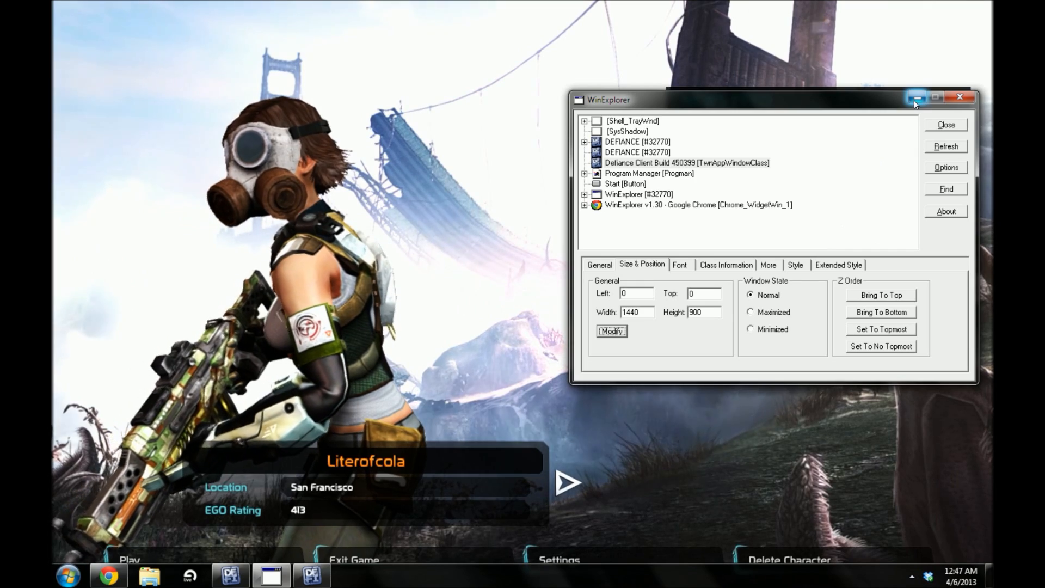
mouse_move(917, 98)
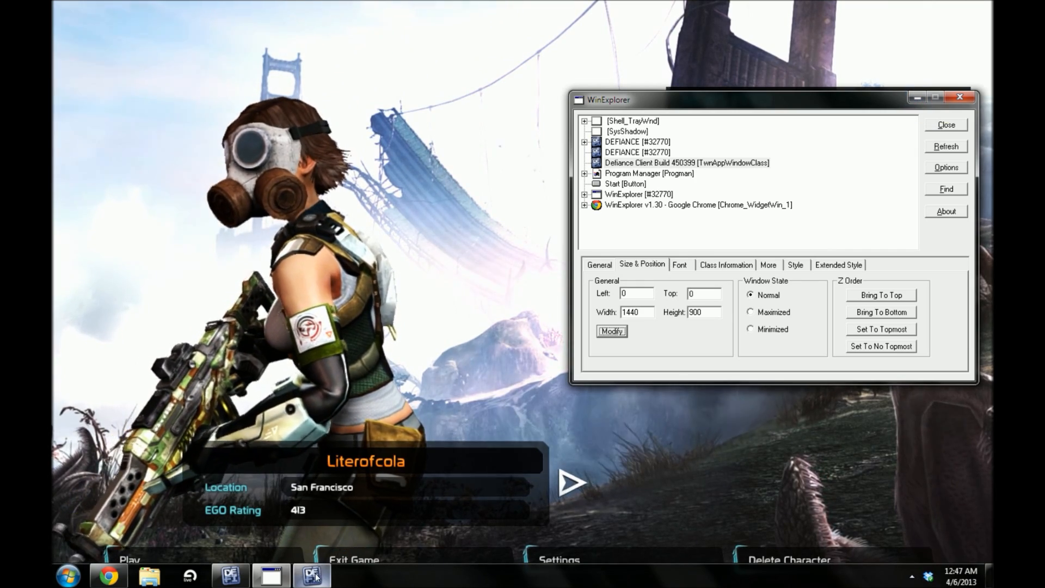
Minimize WinExplorer and focus the borderless 1440x900 Defiance window.
left_click(945, 124)
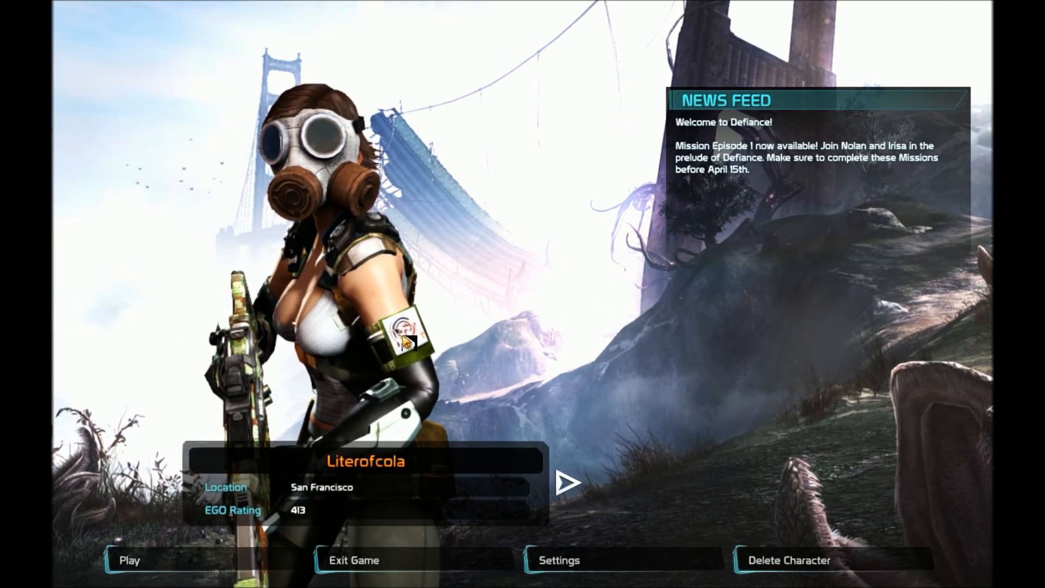
left_click(128, 559)
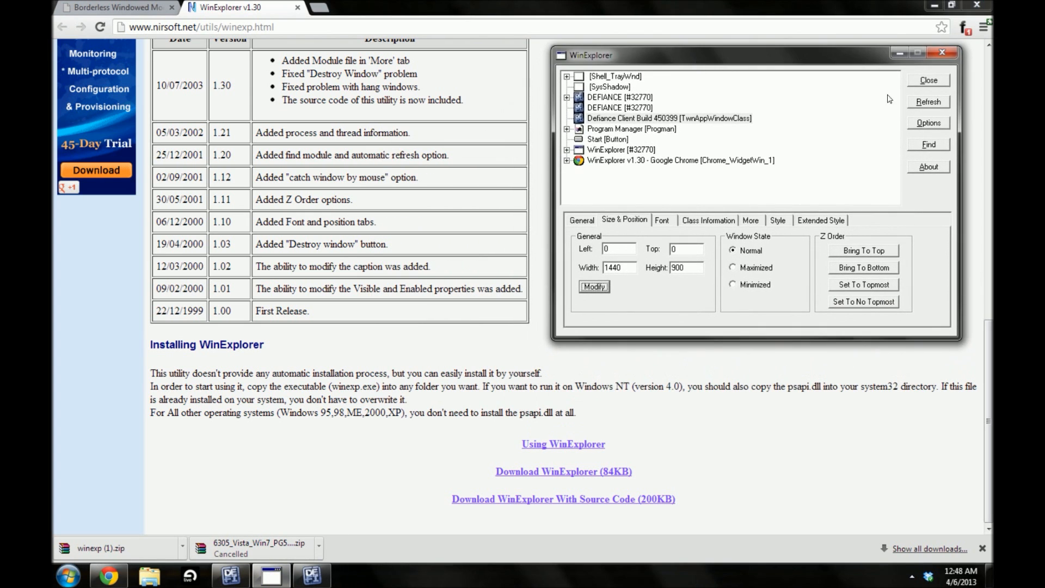
mouse_move(926, 195)
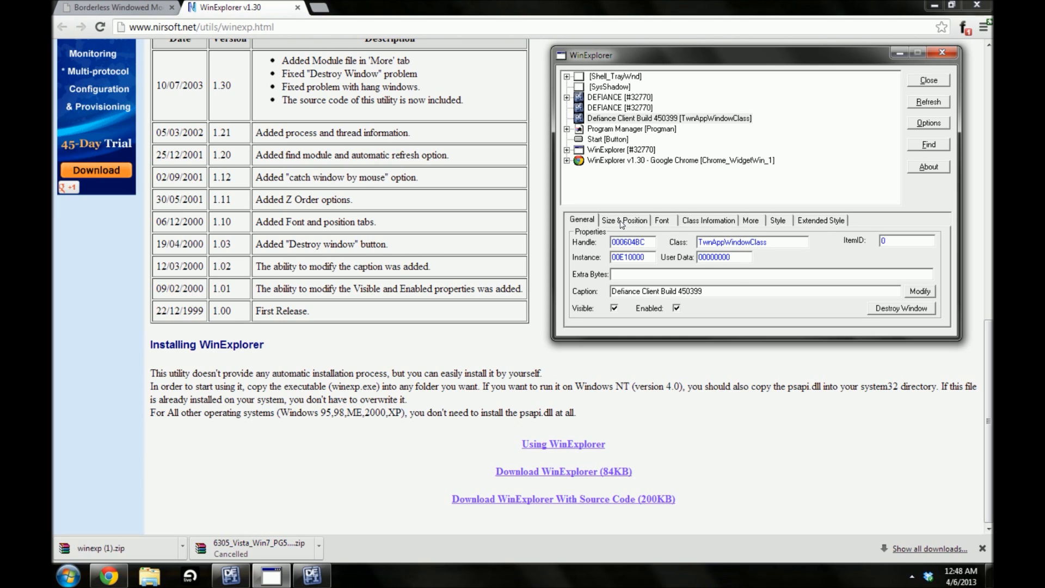
Revisit the Size & Position settings (1440 by 900 at 0,0) and move the WinExplorer window higher.
left_click(623, 220)
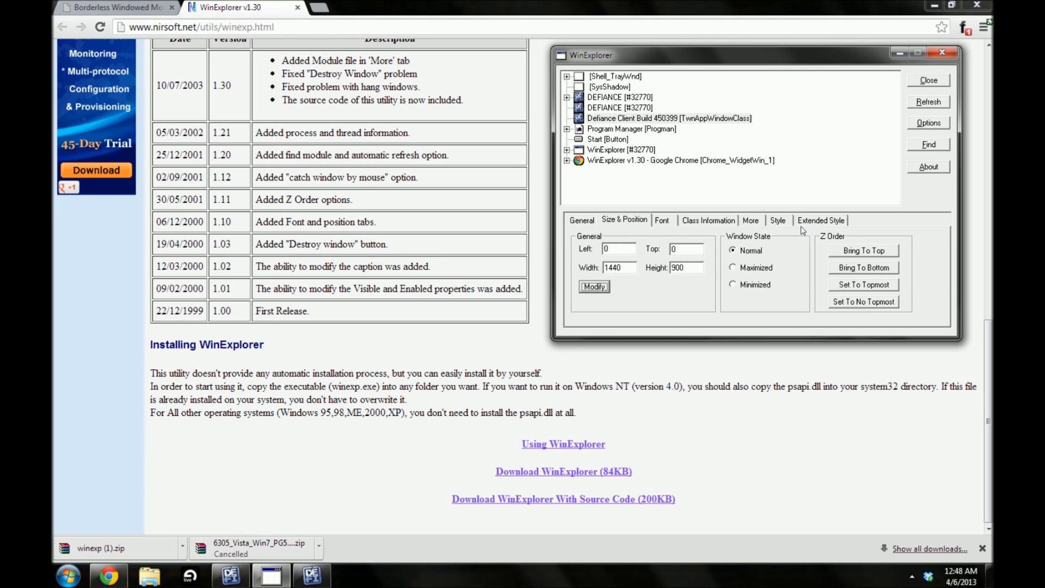
mouse_move(835, 229)
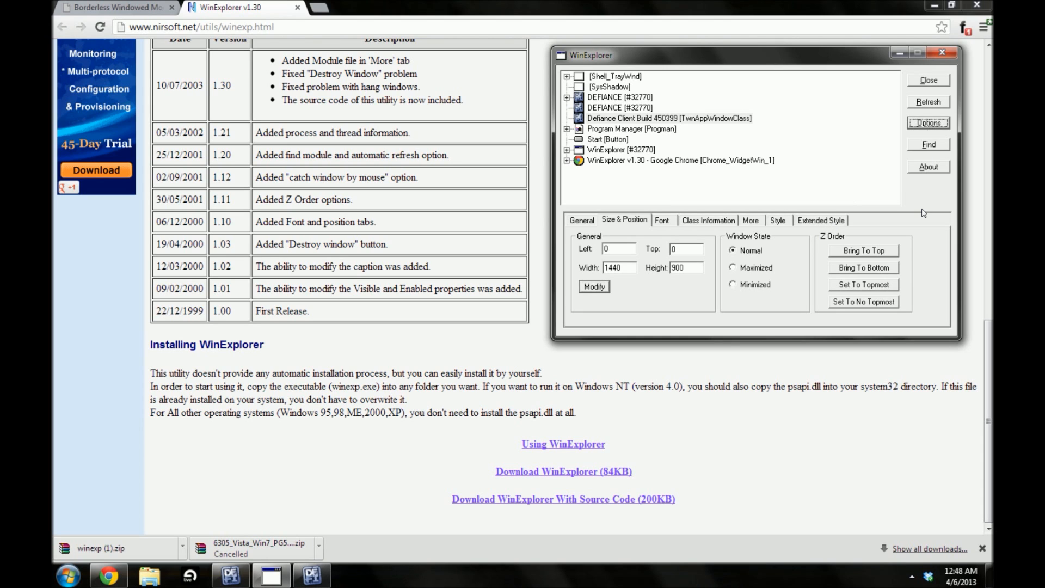
left_click(927, 122)
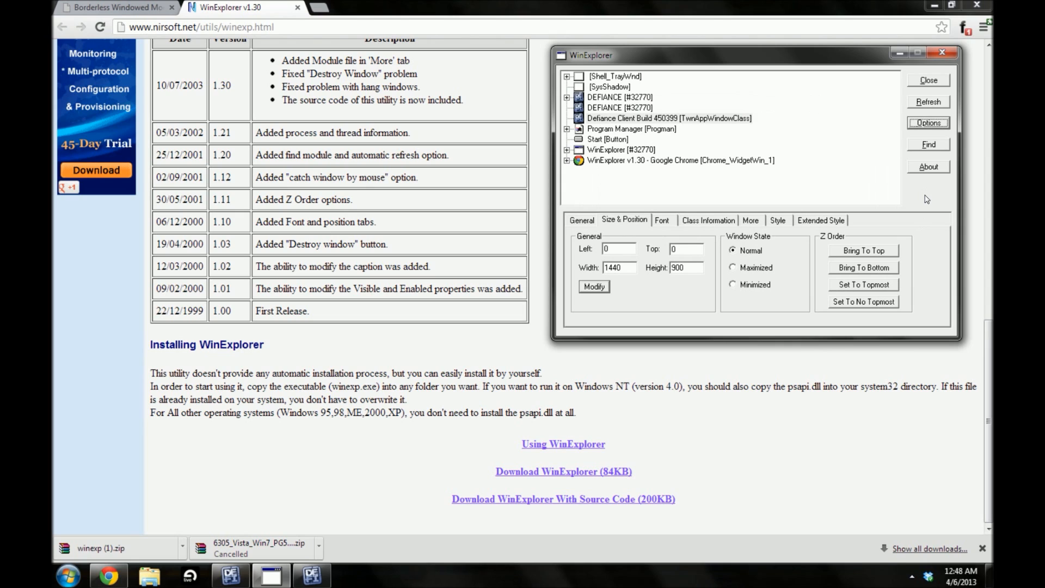
mouse_move(930, 191)
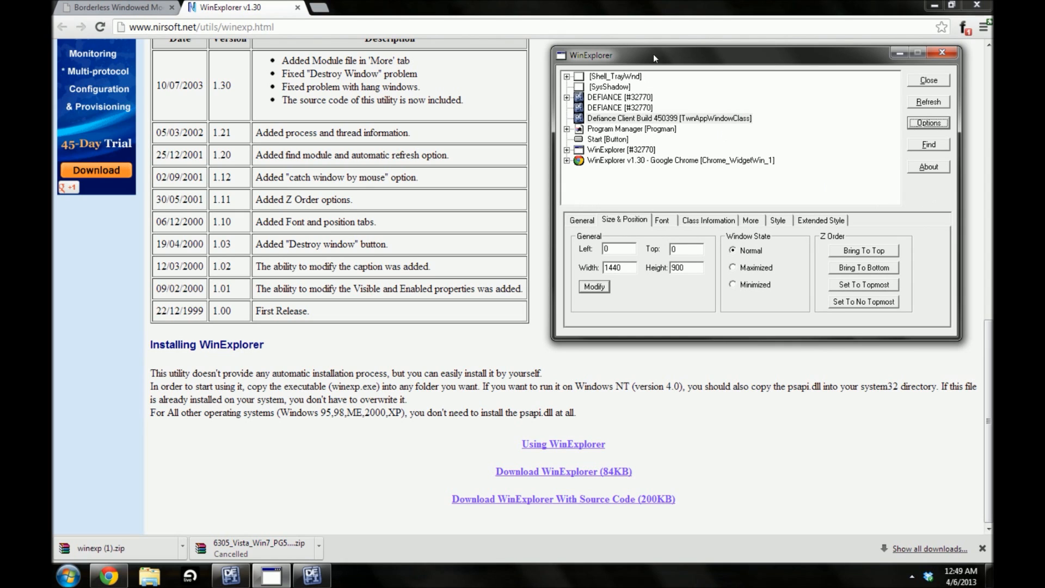
left_click_drag(653, 56, 719, 54)
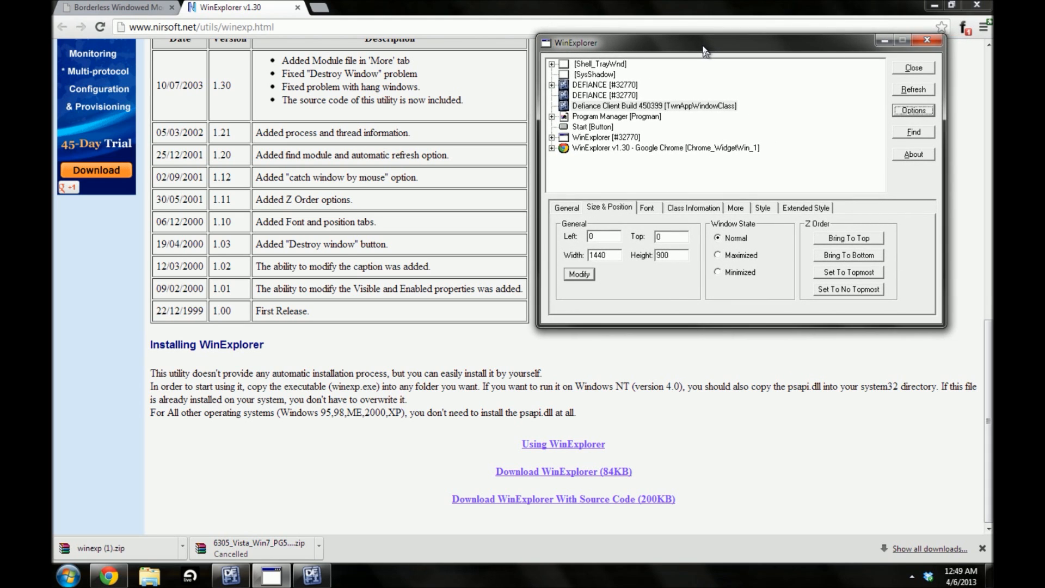
mouse_move(710, 320)
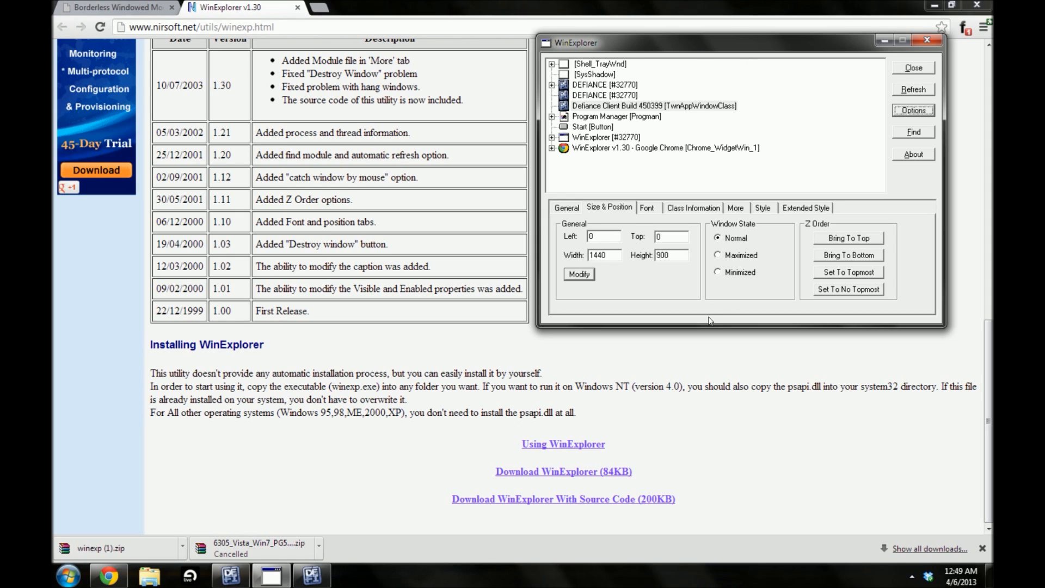
mouse_move(558, 356)
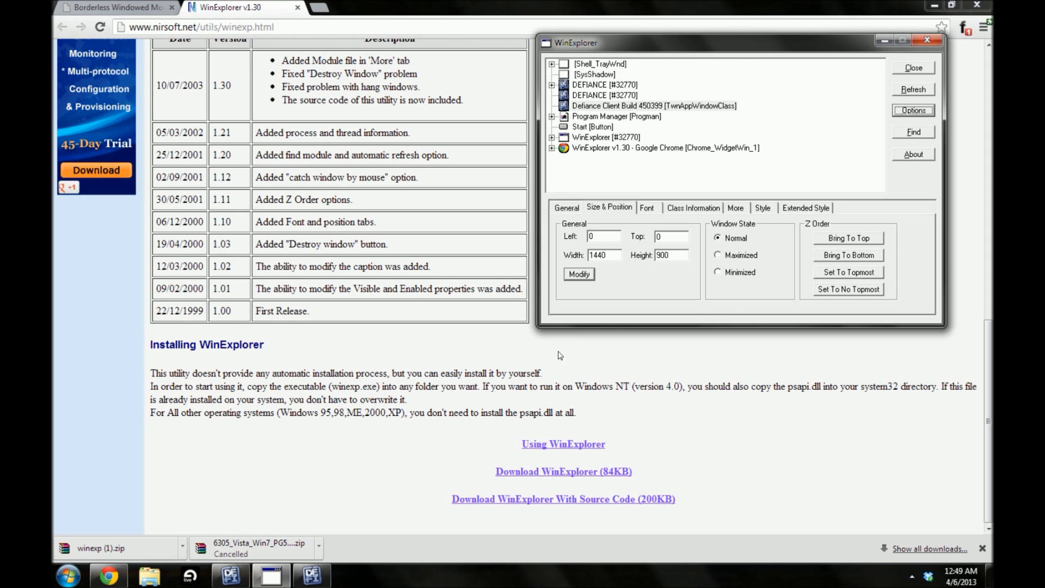
mouse_move(630, 294)
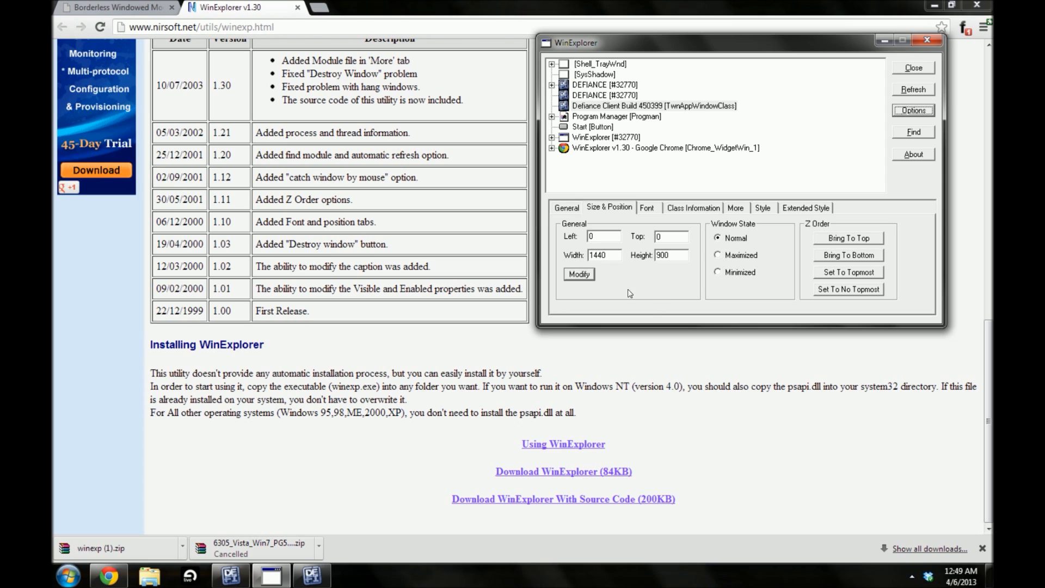